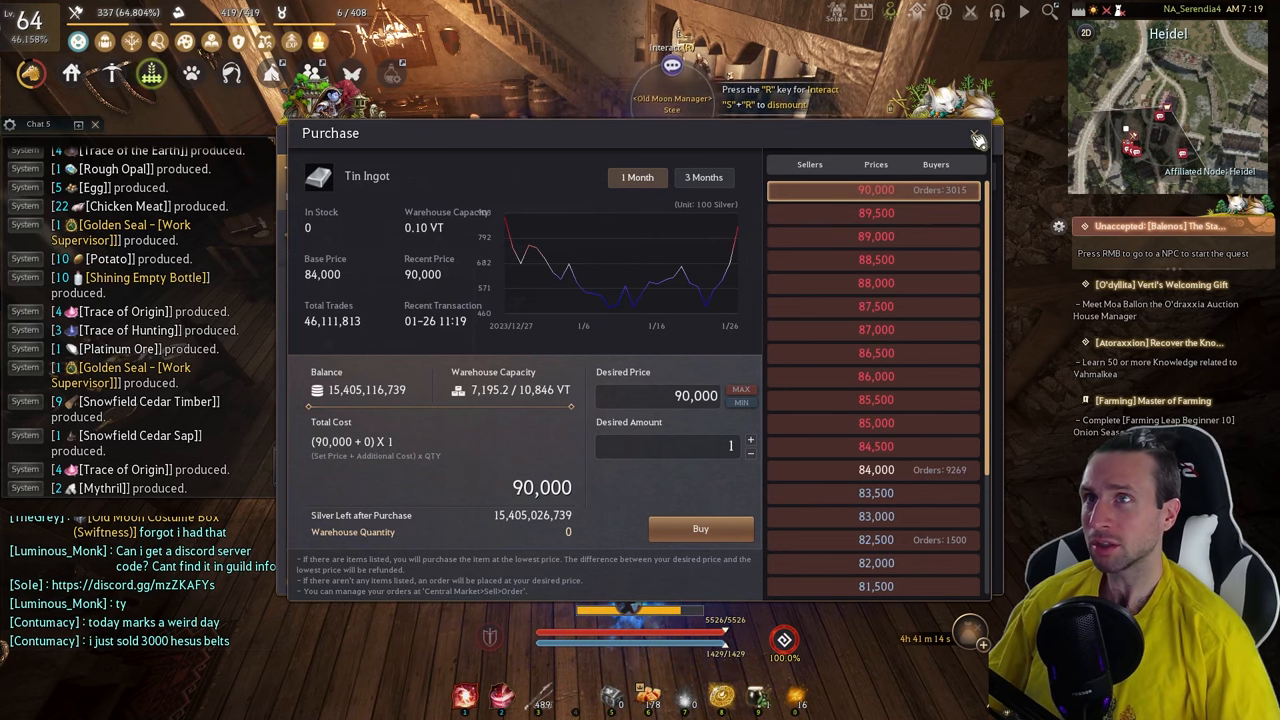
Close the Tin Ingot purchase window, accept Mythical Awakening, and ride the Mythical horse.
{"action": "left_click", "coordinate": [978, 138]}
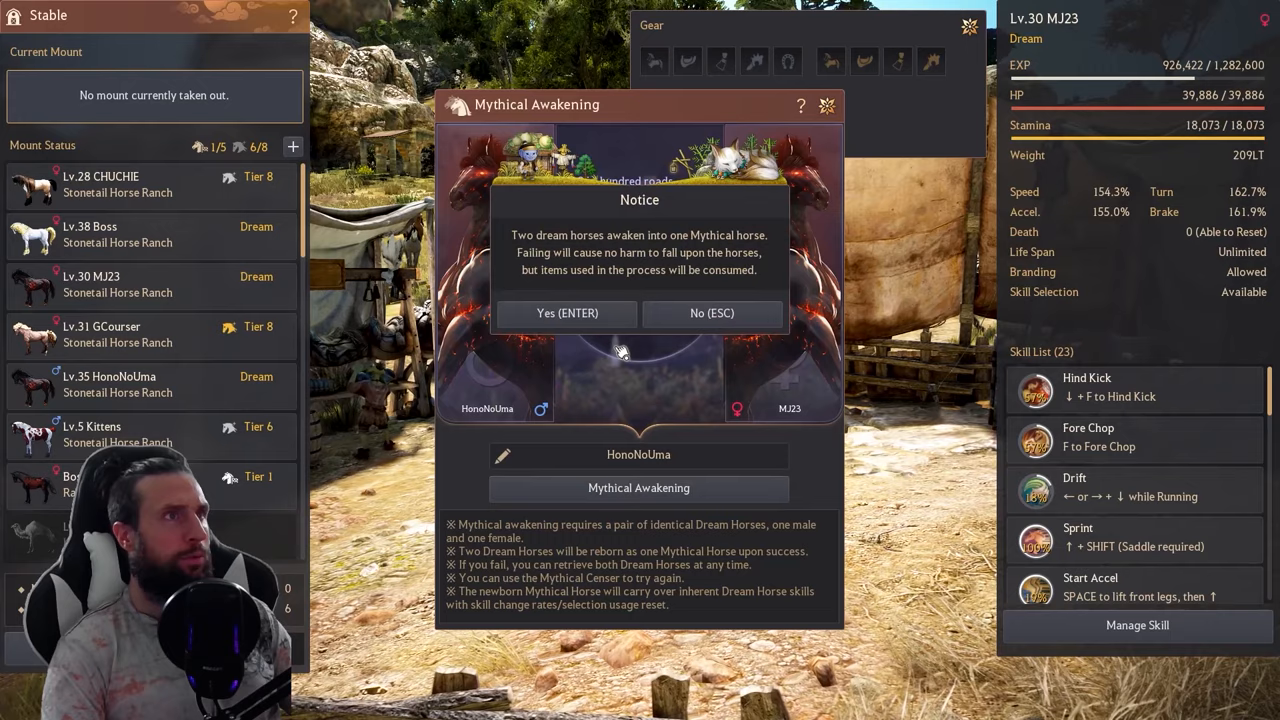
{"action": "left_click", "coordinate": [567, 313]}
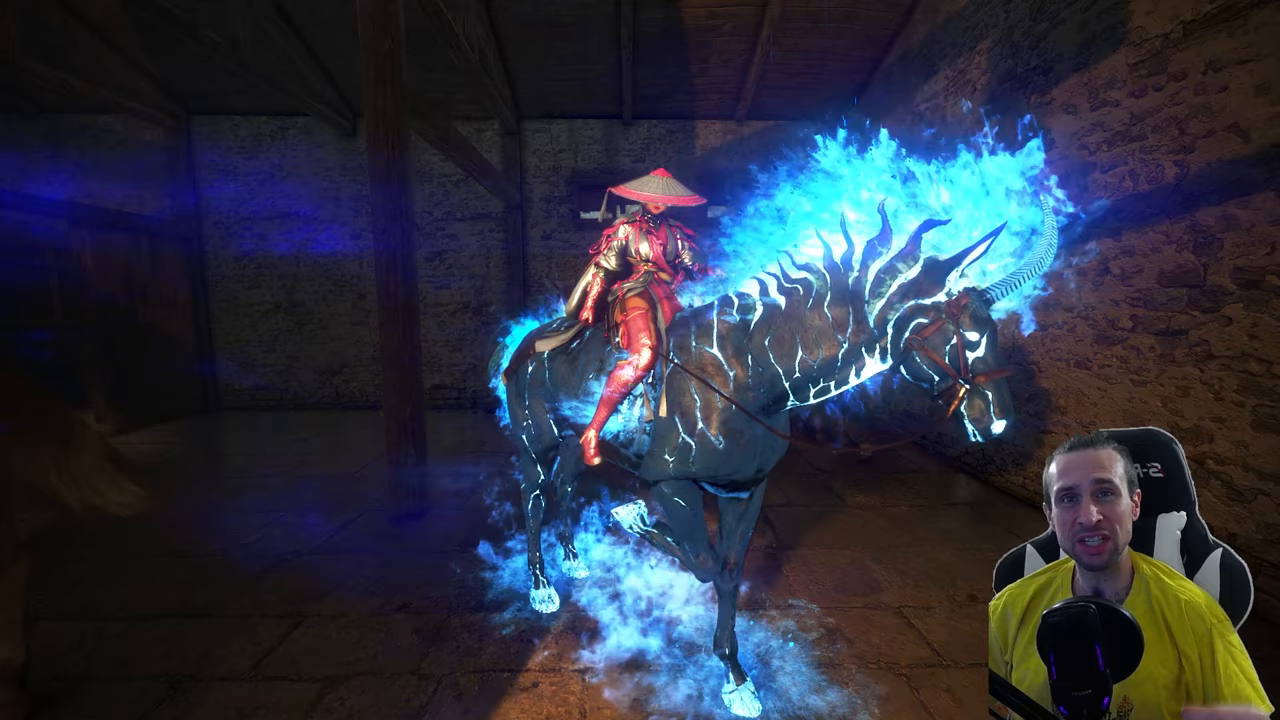
{"action": "left_click", "coordinate": [861, 707]}
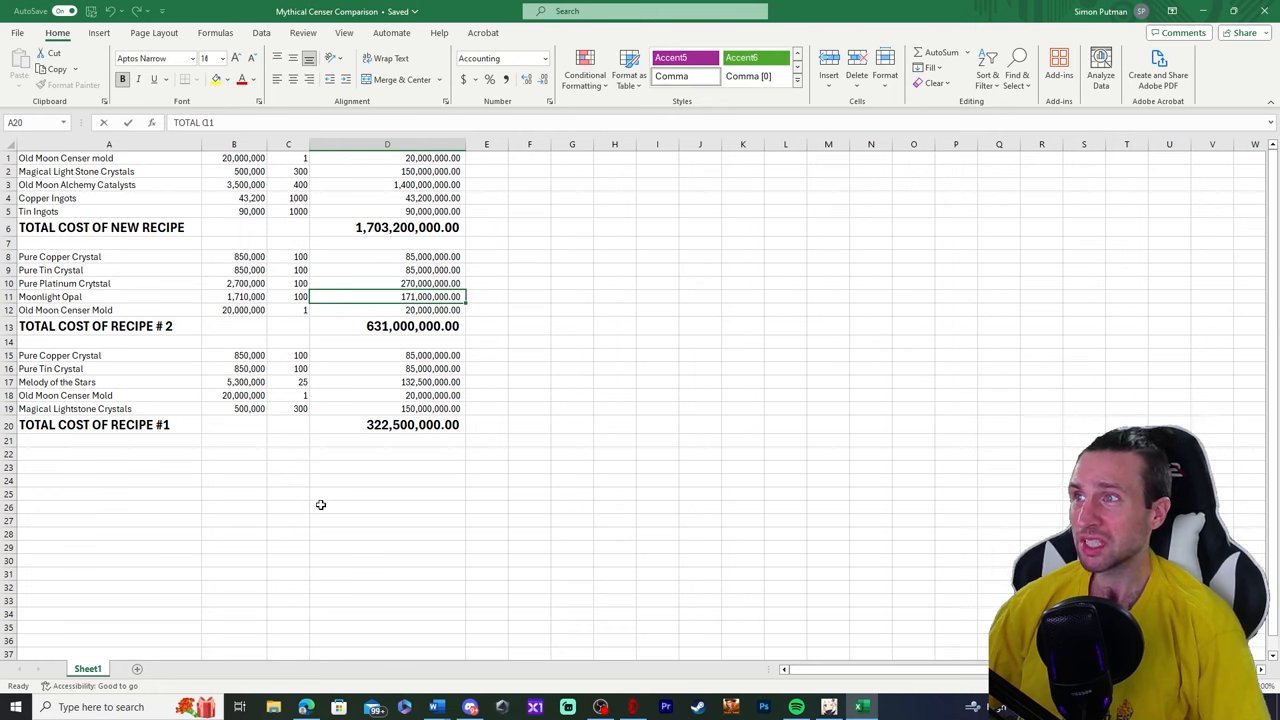
Review the recipe #1 total in D20 and the new recipe total in D6.
{"action": "left_click", "coordinate": [387, 424]}
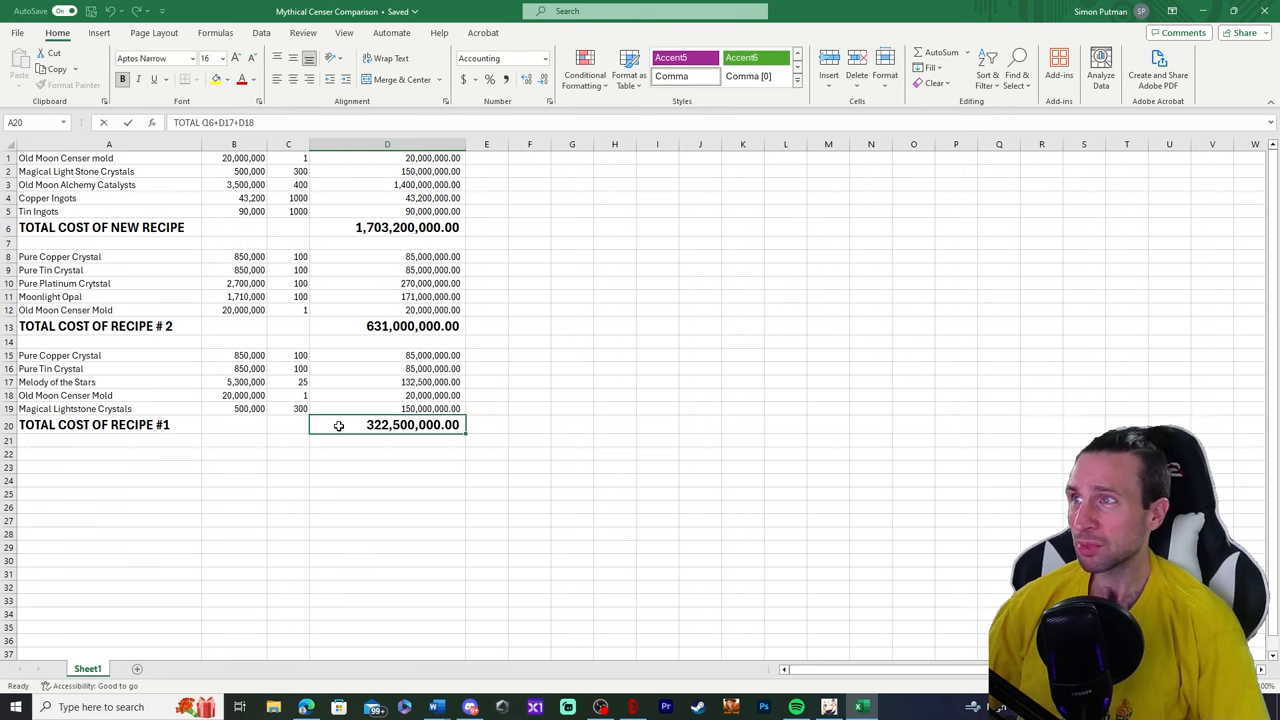
{"action": "left_click", "coordinate": [387, 227]}
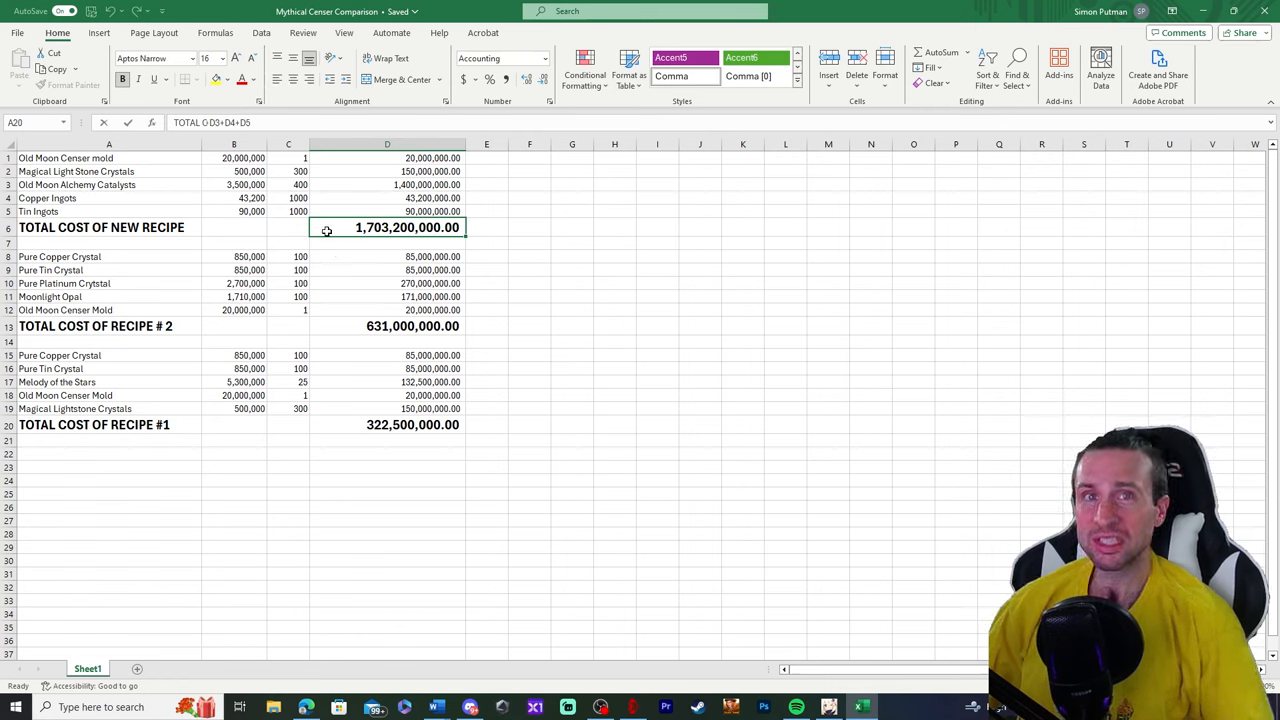
{"action": "mouse_move", "coordinate": [343, 188]}
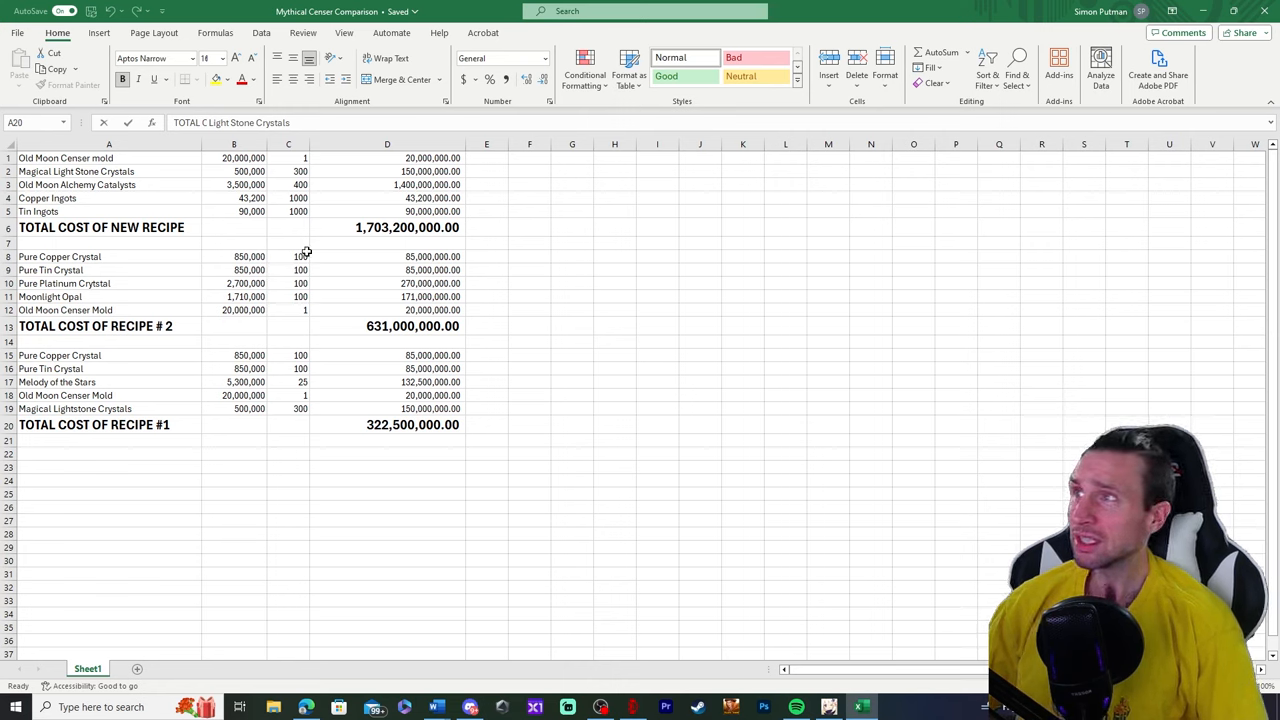
{"action": "mouse_move", "coordinate": [442, 232]}
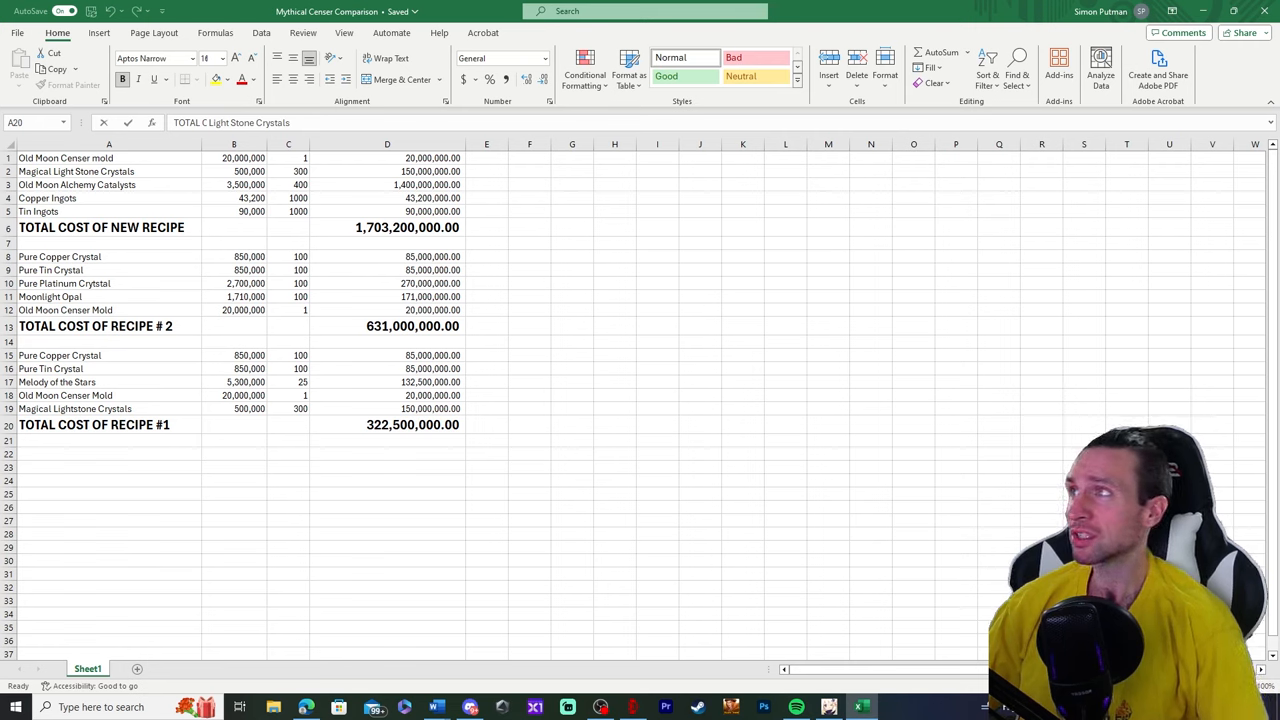
{"action": "mouse_move", "coordinate": [348, 134]}
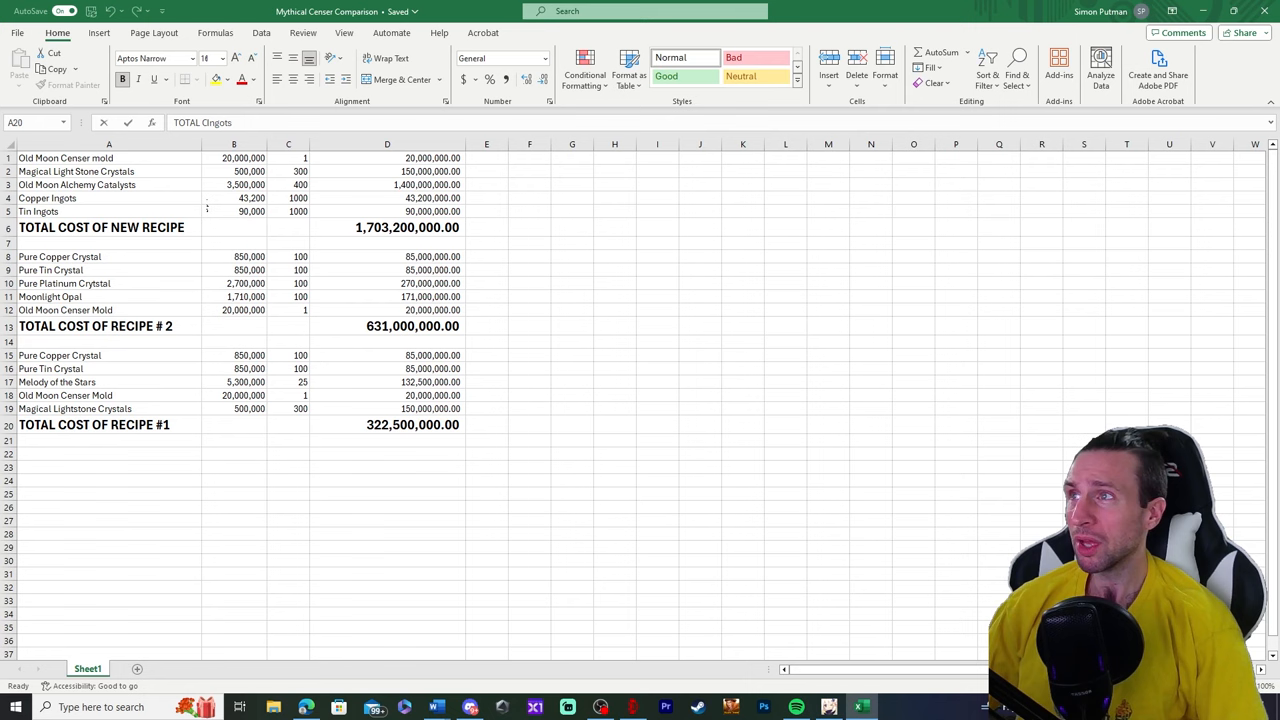
{"action": "left_click", "coordinate": [387, 227]}
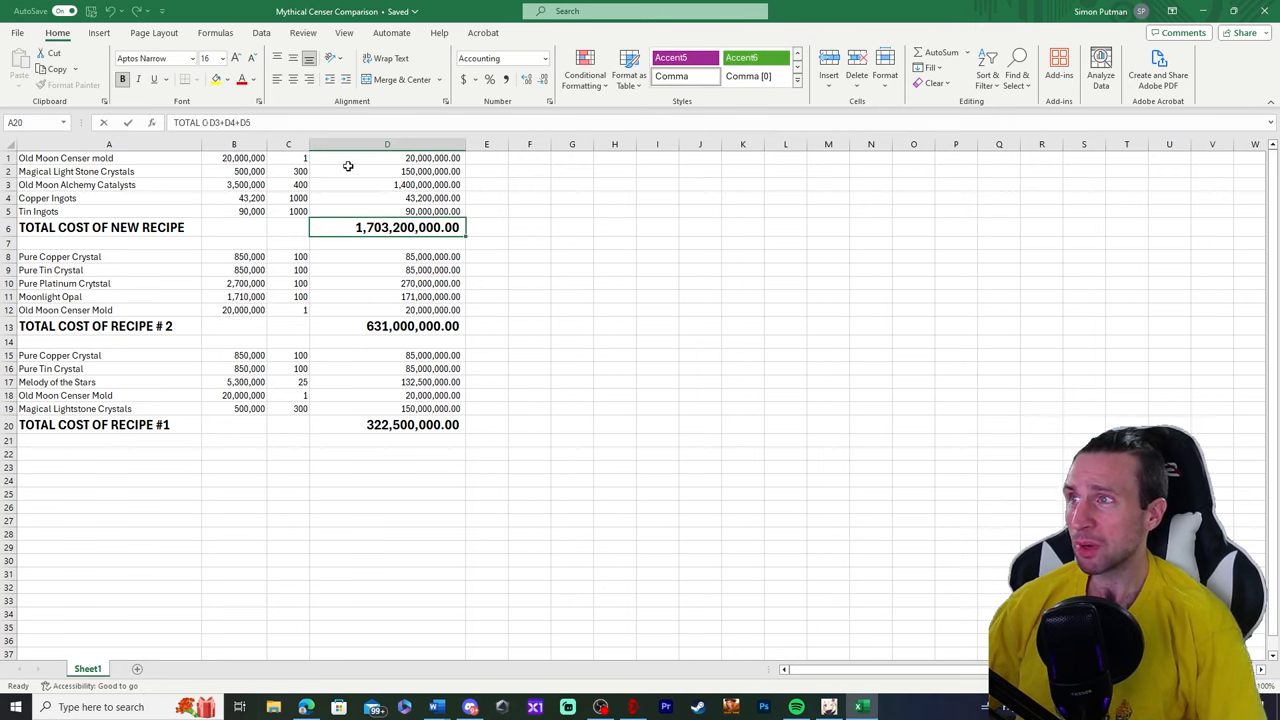
{"action": "left_click", "coordinate": [387, 424]}
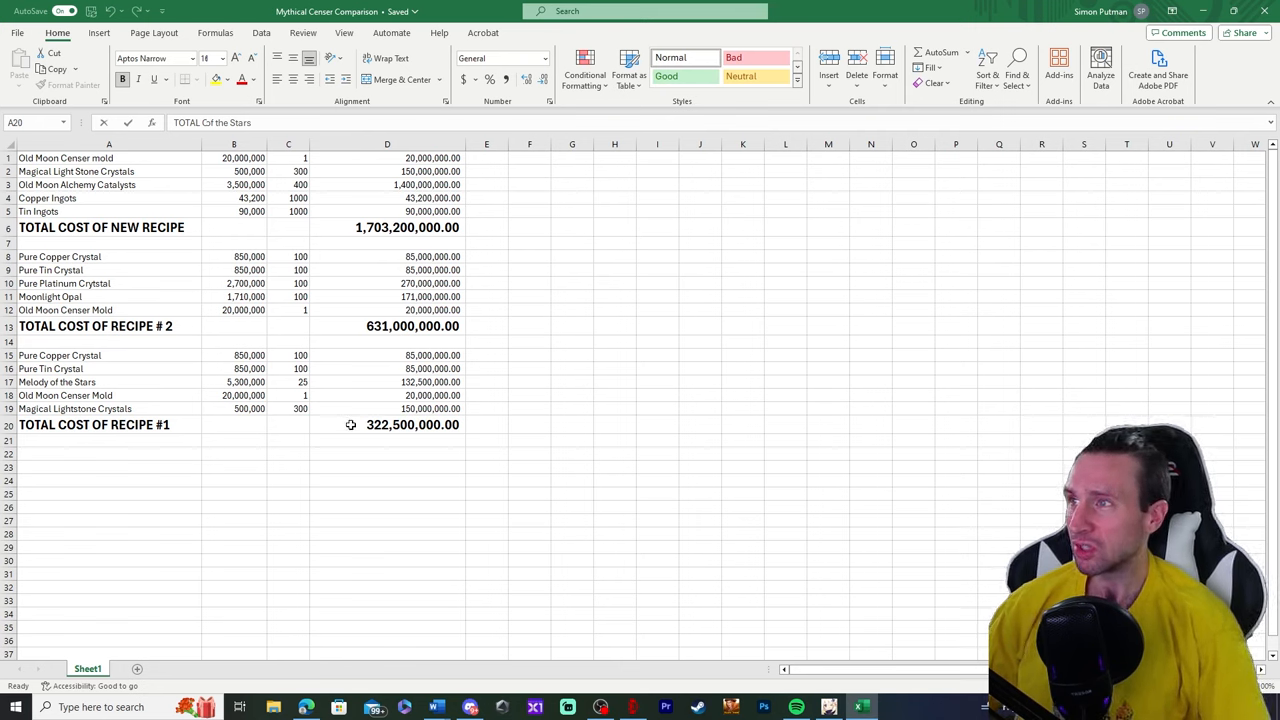
{"action": "left_click", "coordinate": [387, 424]}
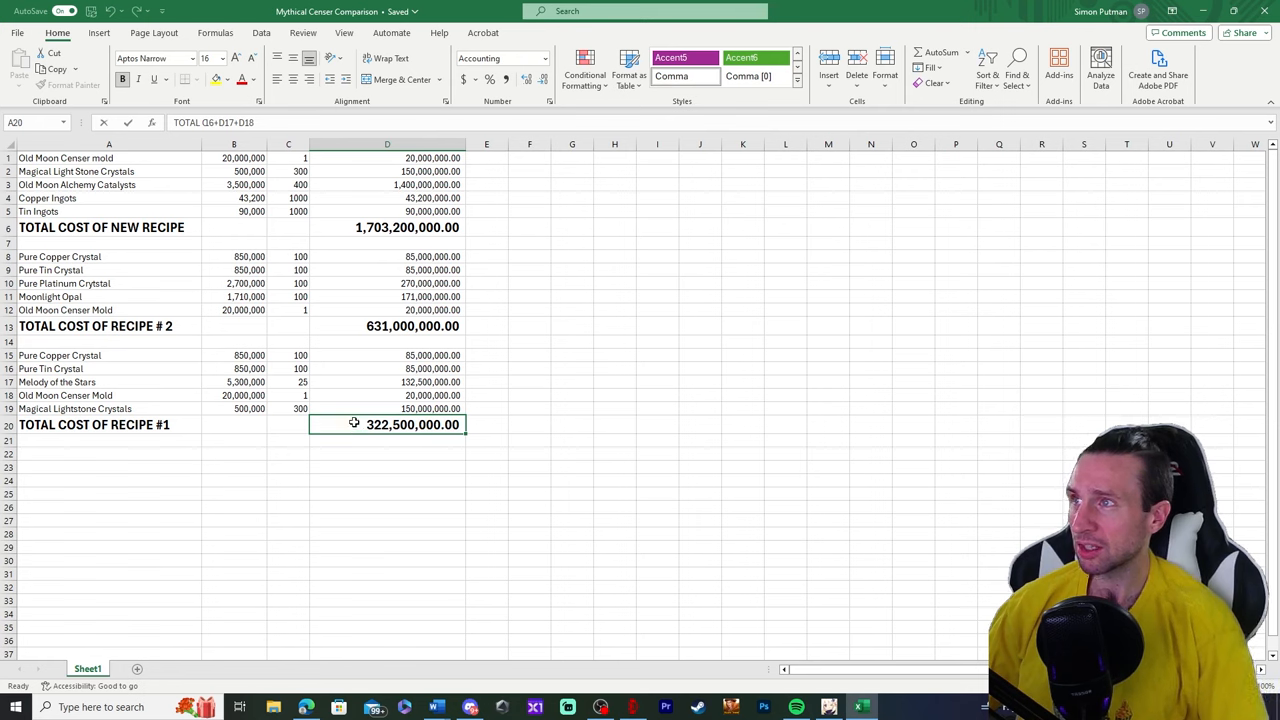
{"action": "mouse_move", "coordinate": [350, 328]}
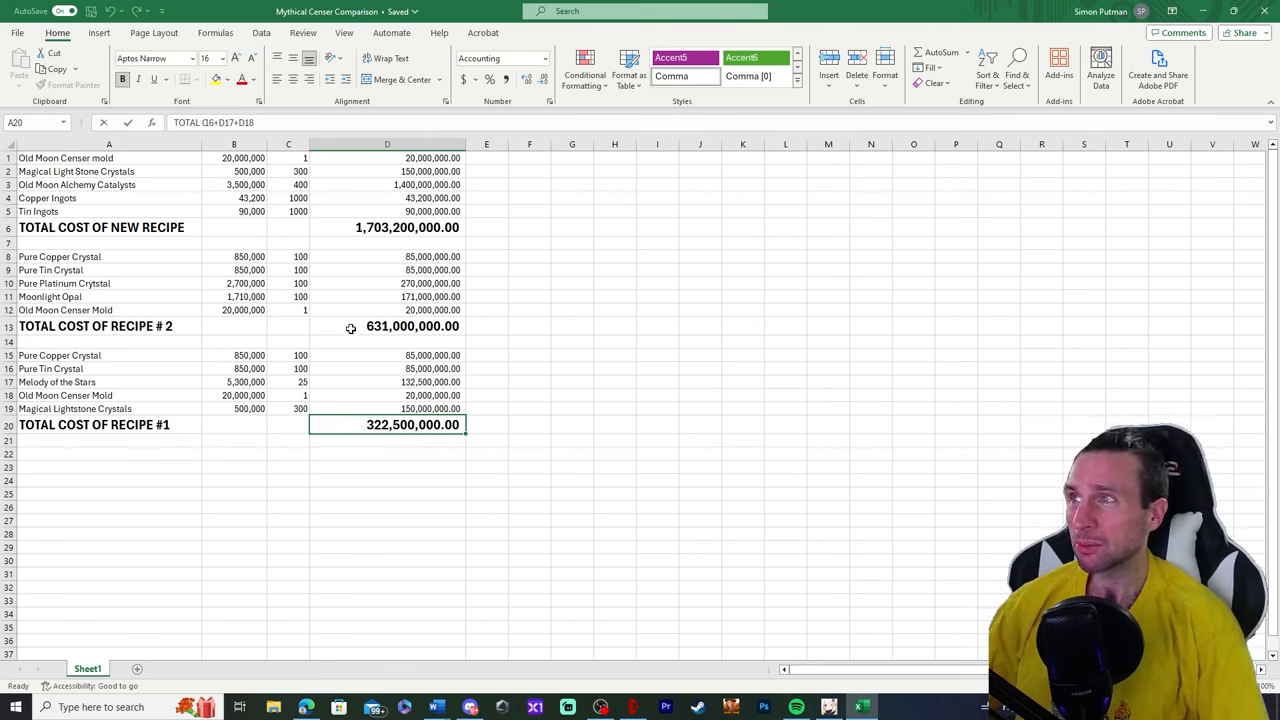
{"action": "left_click", "coordinate": [412, 326]}
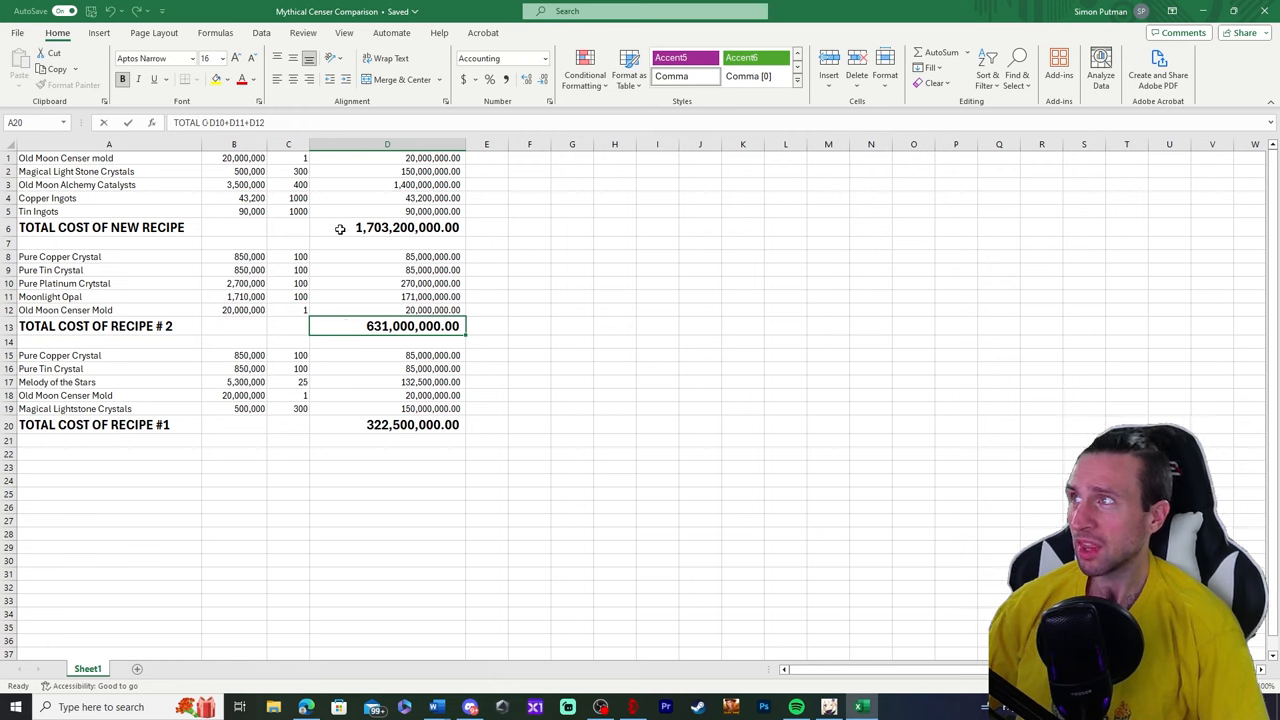
{"action": "left_click", "coordinate": [407, 227]}
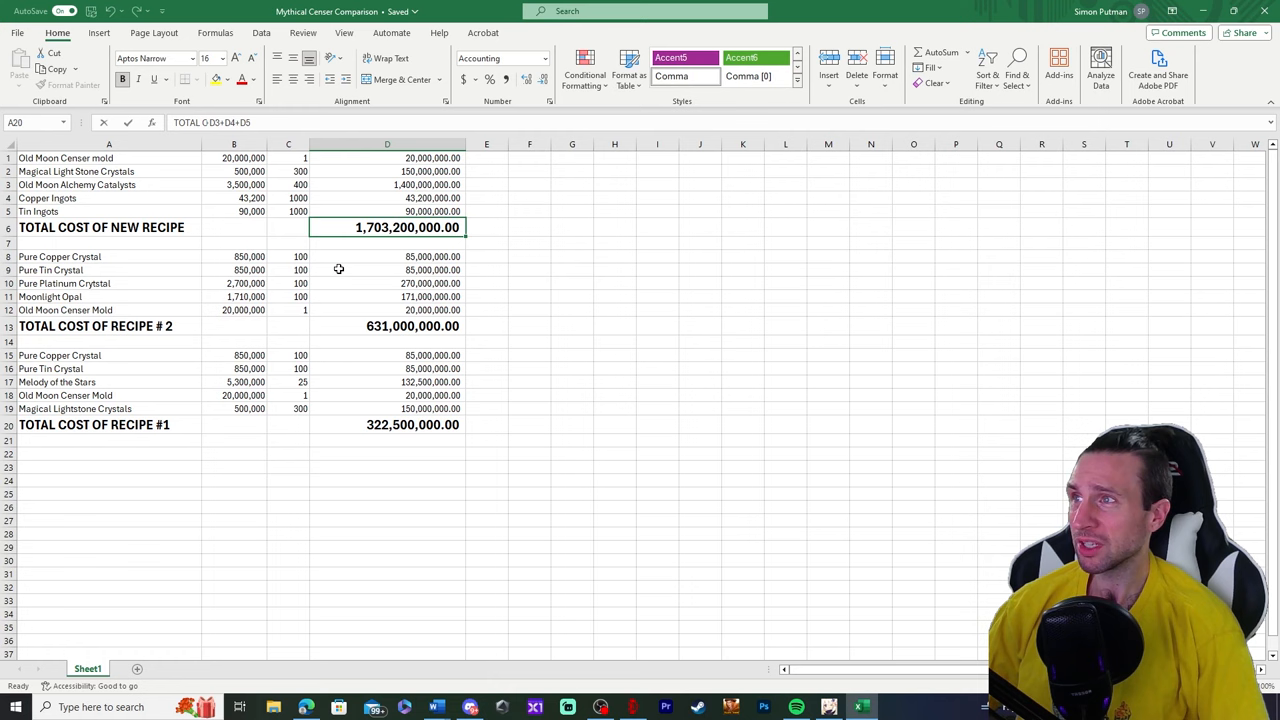
{"action": "mouse_move", "coordinate": [343, 229]}
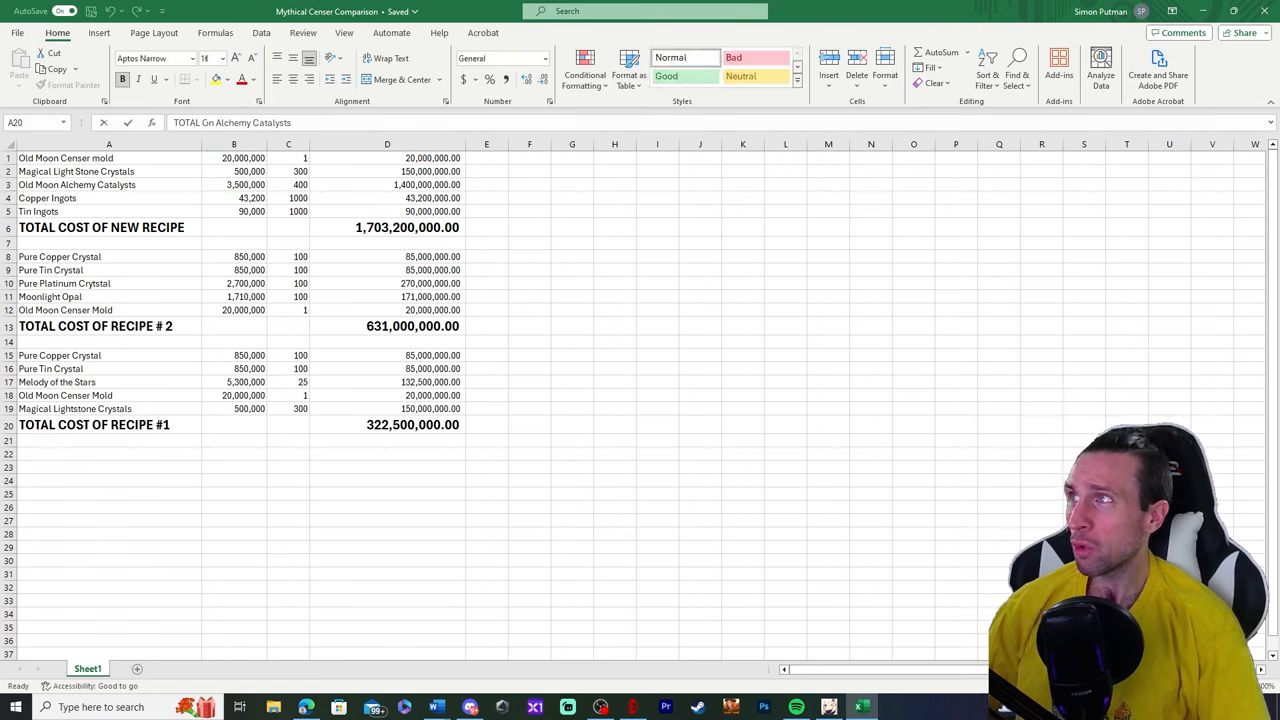
{"action": "mouse_move", "coordinate": [221, 194]}
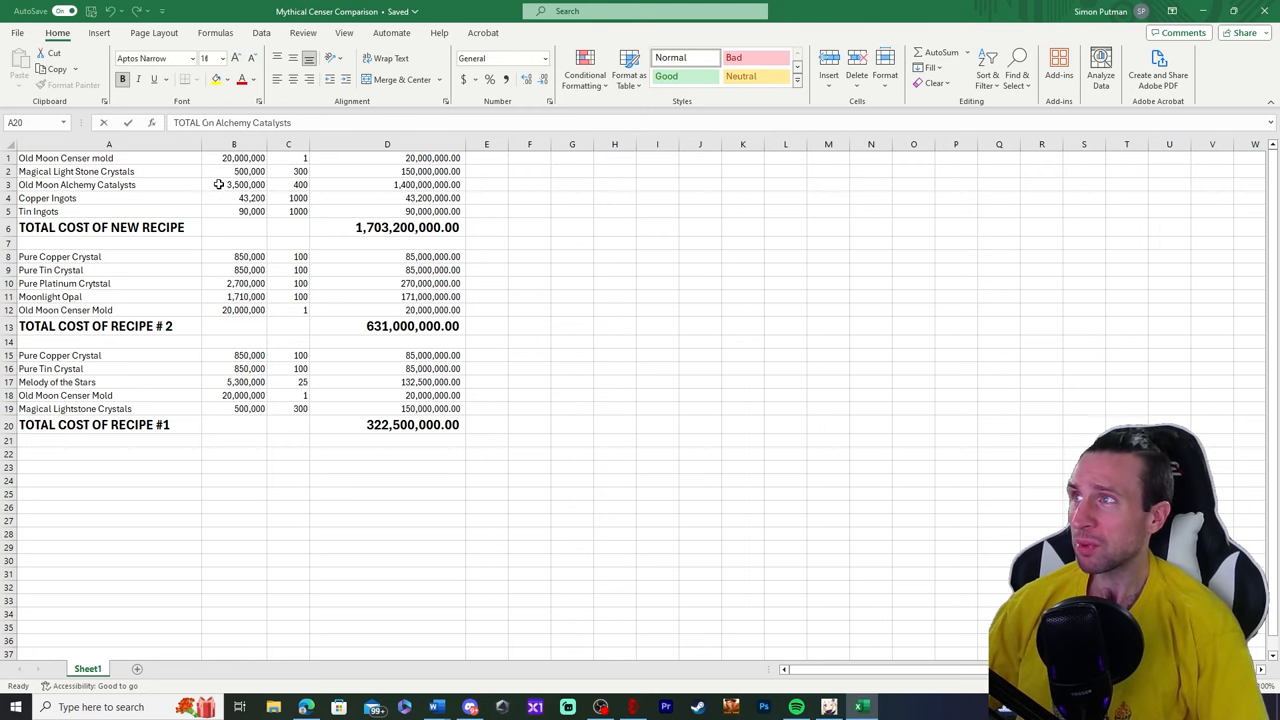
{"action": "mouse_move", "coordinate": [240, 184]}
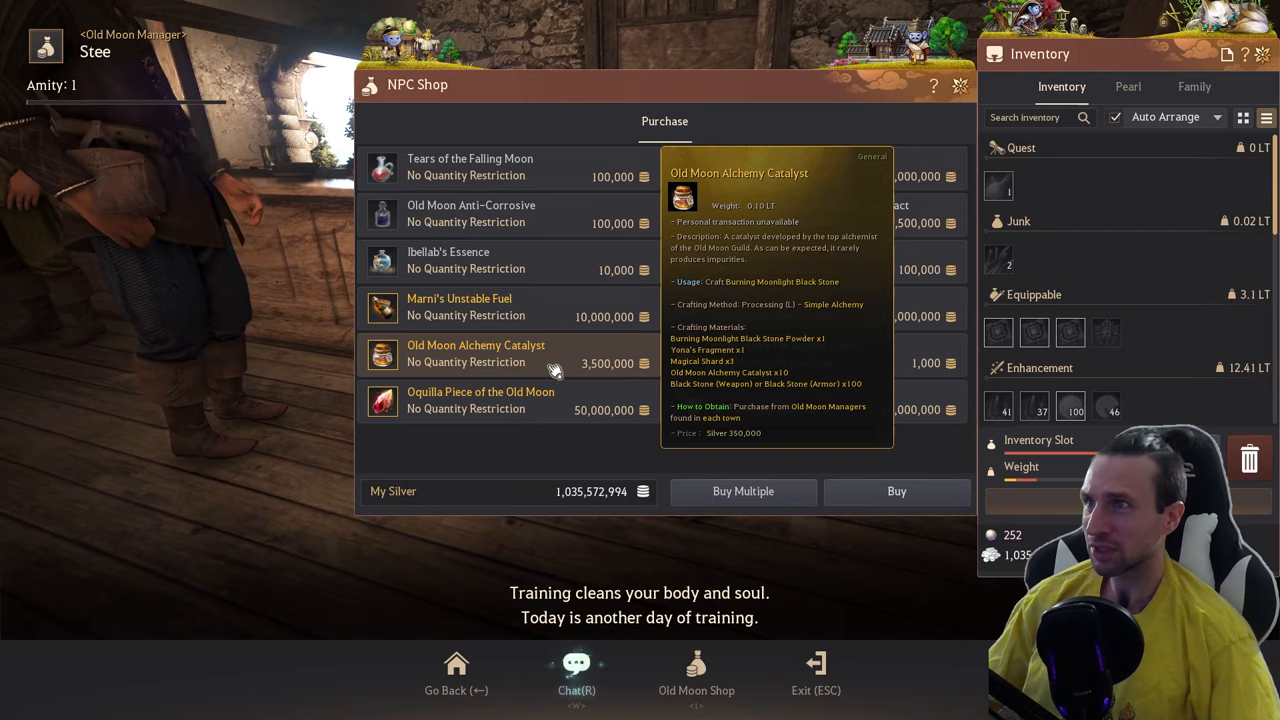
Bring up the Buy Multiple quantity prompt for Old Moon Alchemy Catalyst at 3,500,000 silver.
{"action": "left_click", "coordinate": [743, 491]}
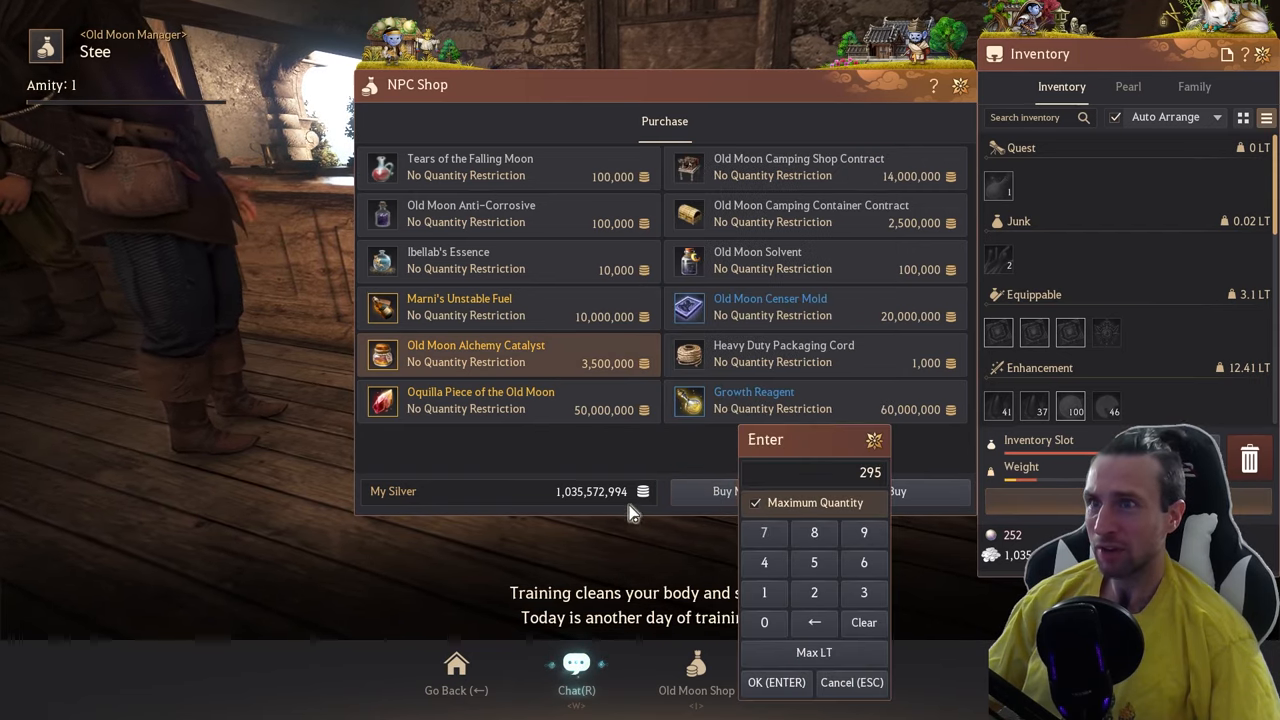
{"action": "mouse_move", "coordinate": [640, 585]}
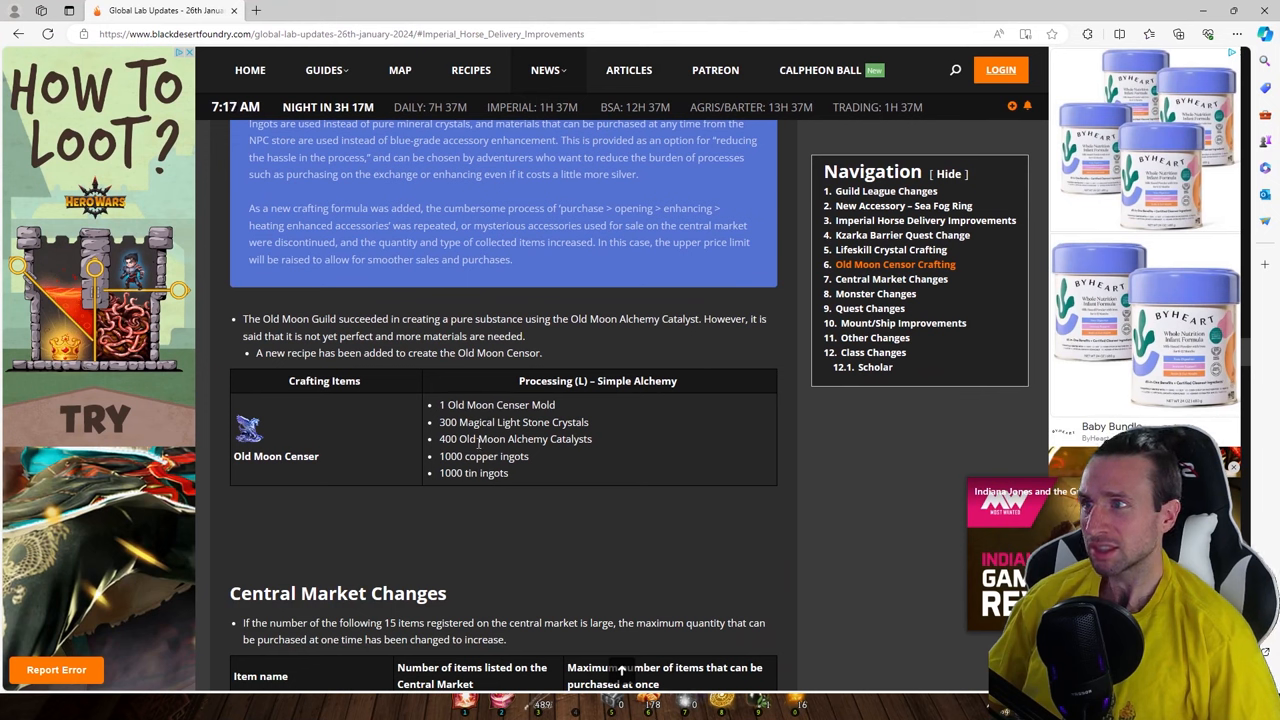
Scroll the Global Lab Updates page to the Old Moon Censer crafting table.
{"action": "double_click", "coordinate": [483, 456]}
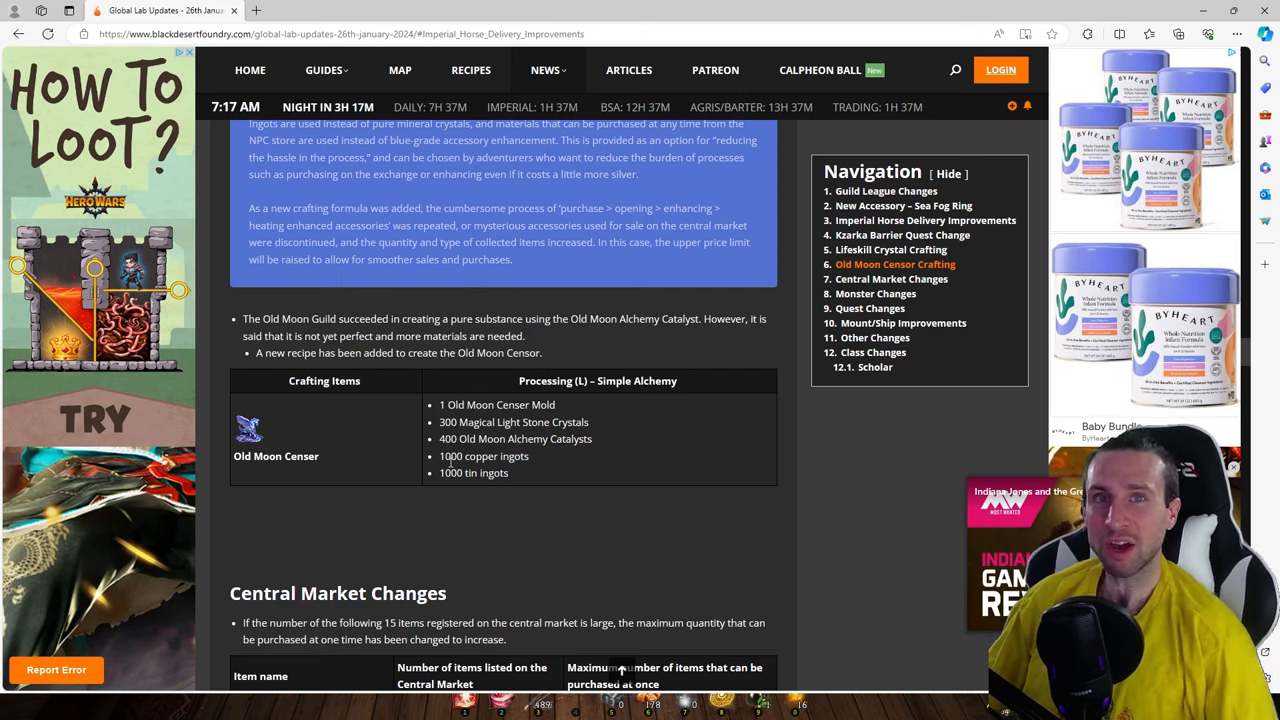
{"action": "double_click", "coordinate": [473, 473]}
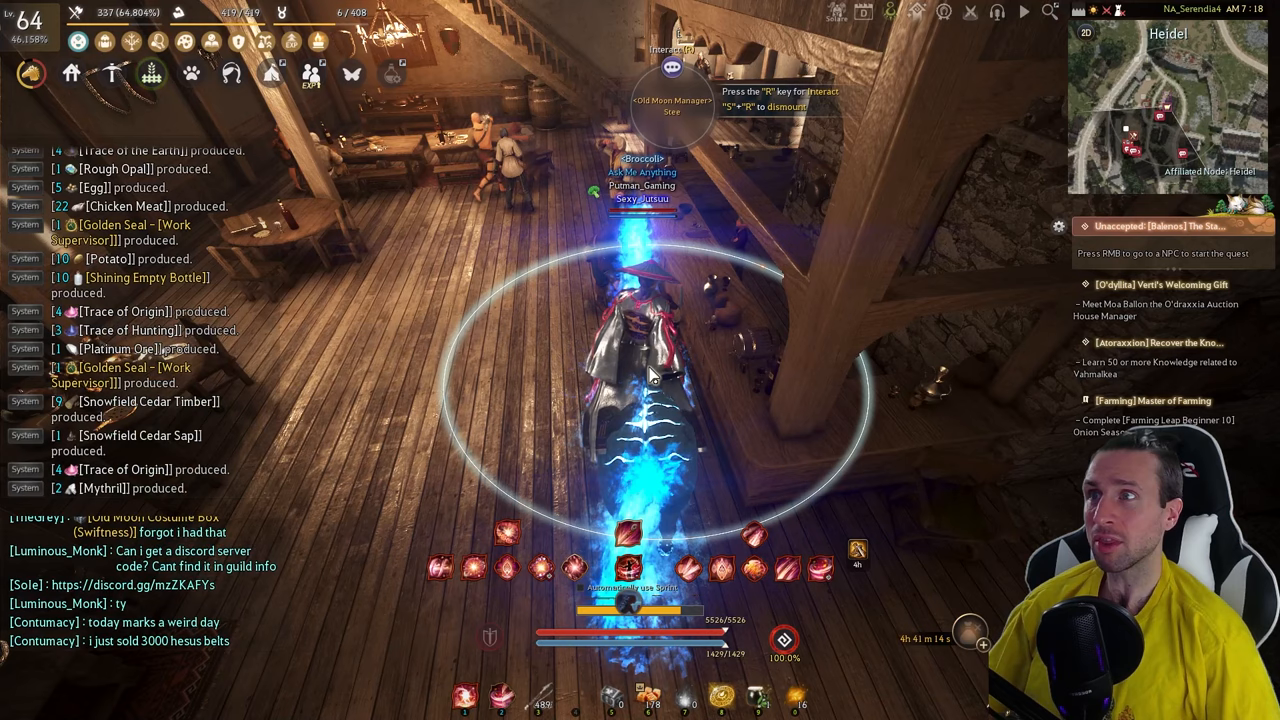
Search the Central Market for 'tin ingot' and open the Tin Ingot listing.
{"action": "type", "text": "tin in"}
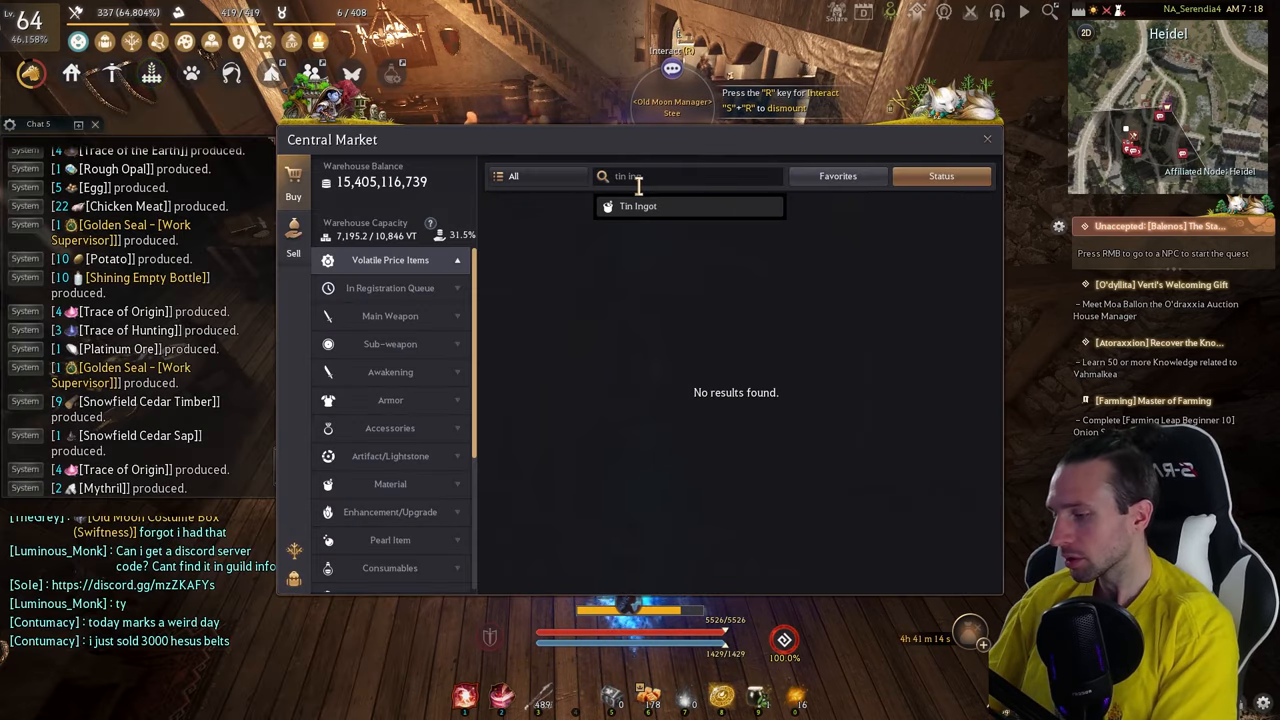
{"action": "left_click", "coordinate": [638, 206]}
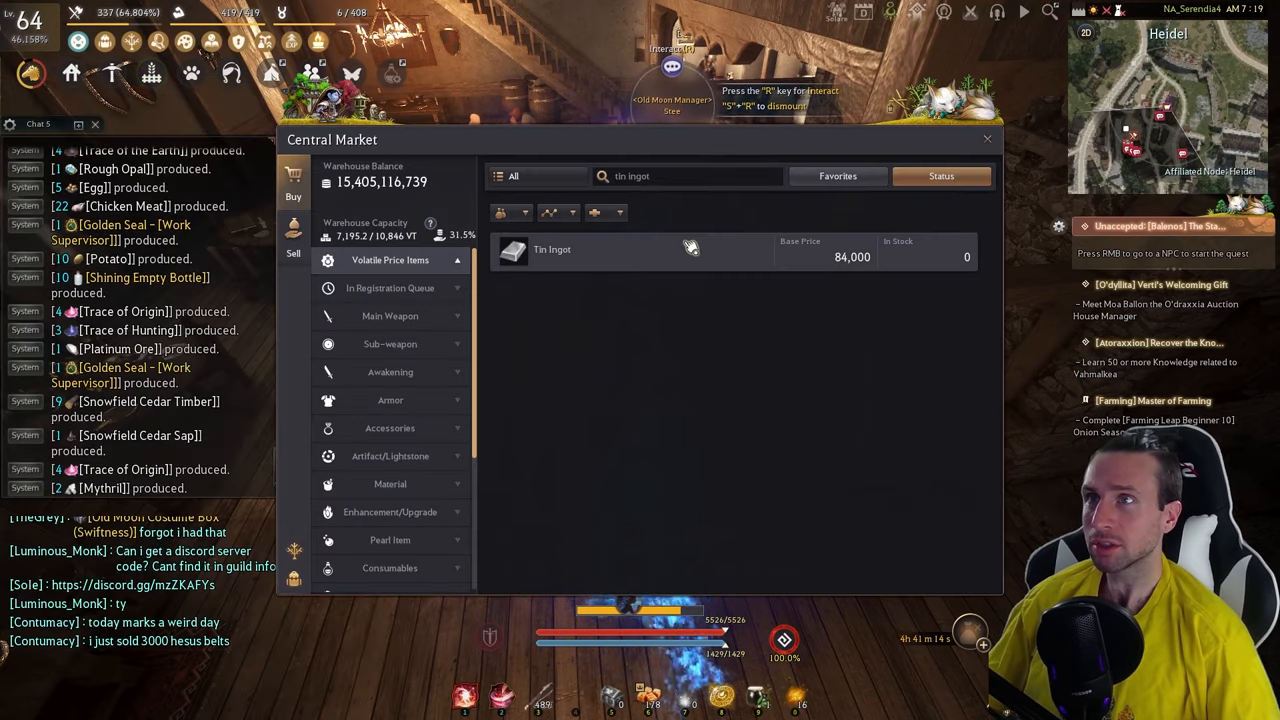
{"action": "left_click", "coordinate": [552, 249]}
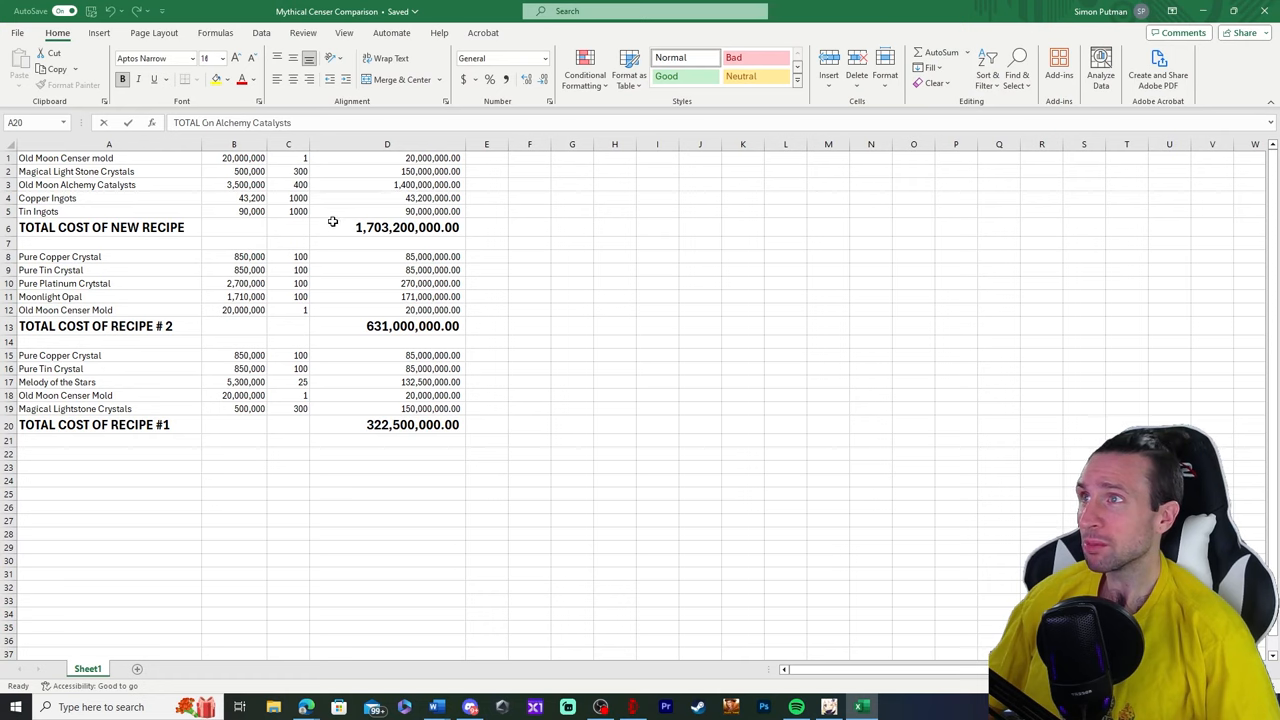
{"action": "mouse_move", "coordinate": [386, 215]}
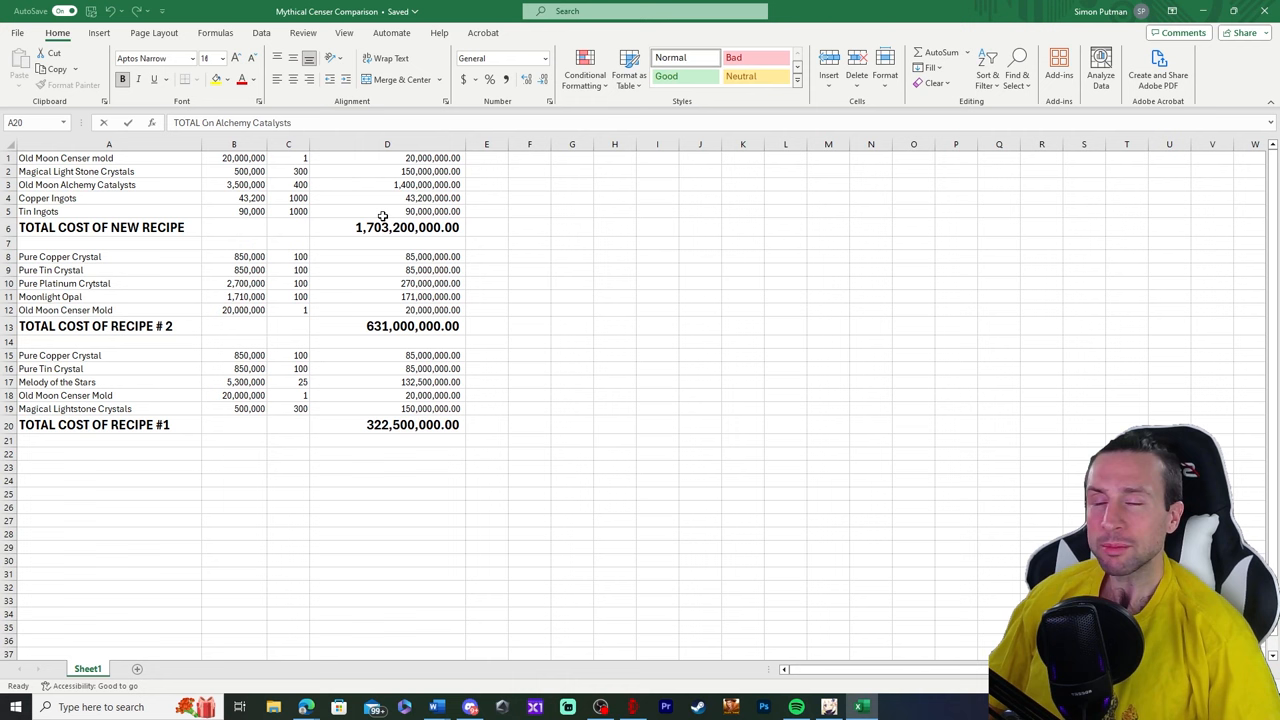
{"action": "mouse_move", "coordinate": [355, 227]}
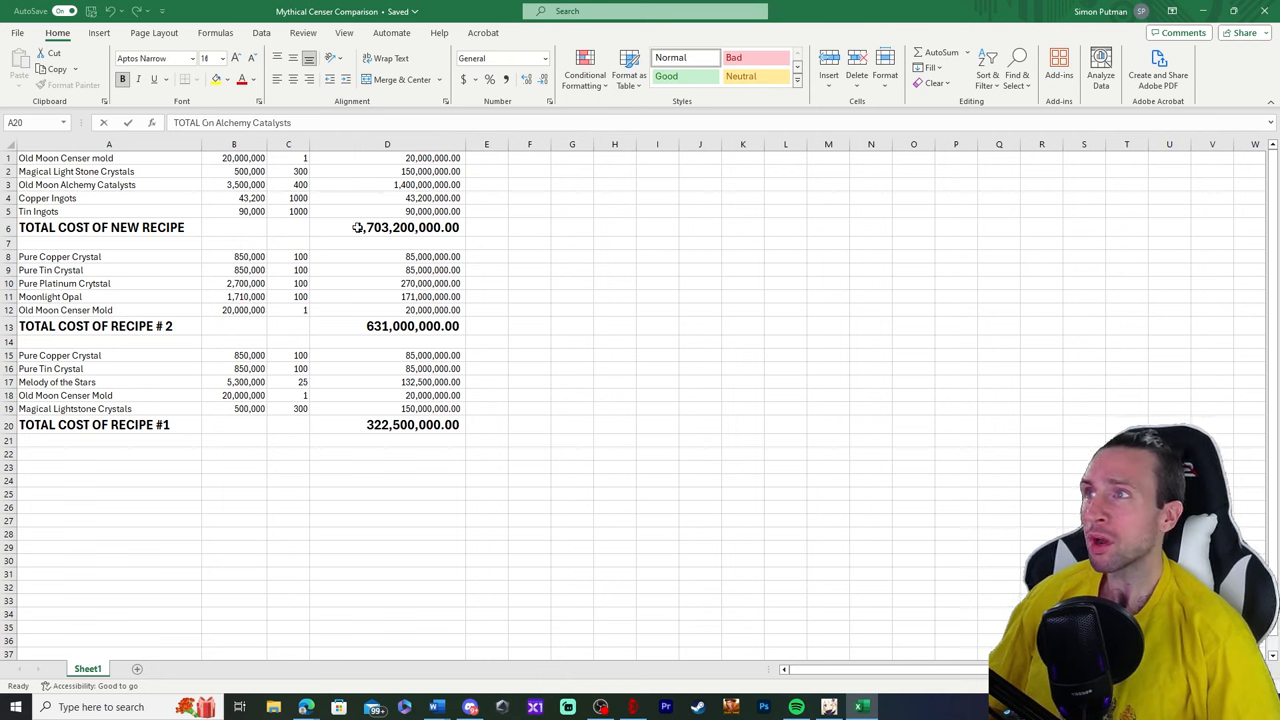
Inspect the new recipe total formula in D6 on the comparison sheet.
{"action": "left_click", "coordinate": [407, 227]}
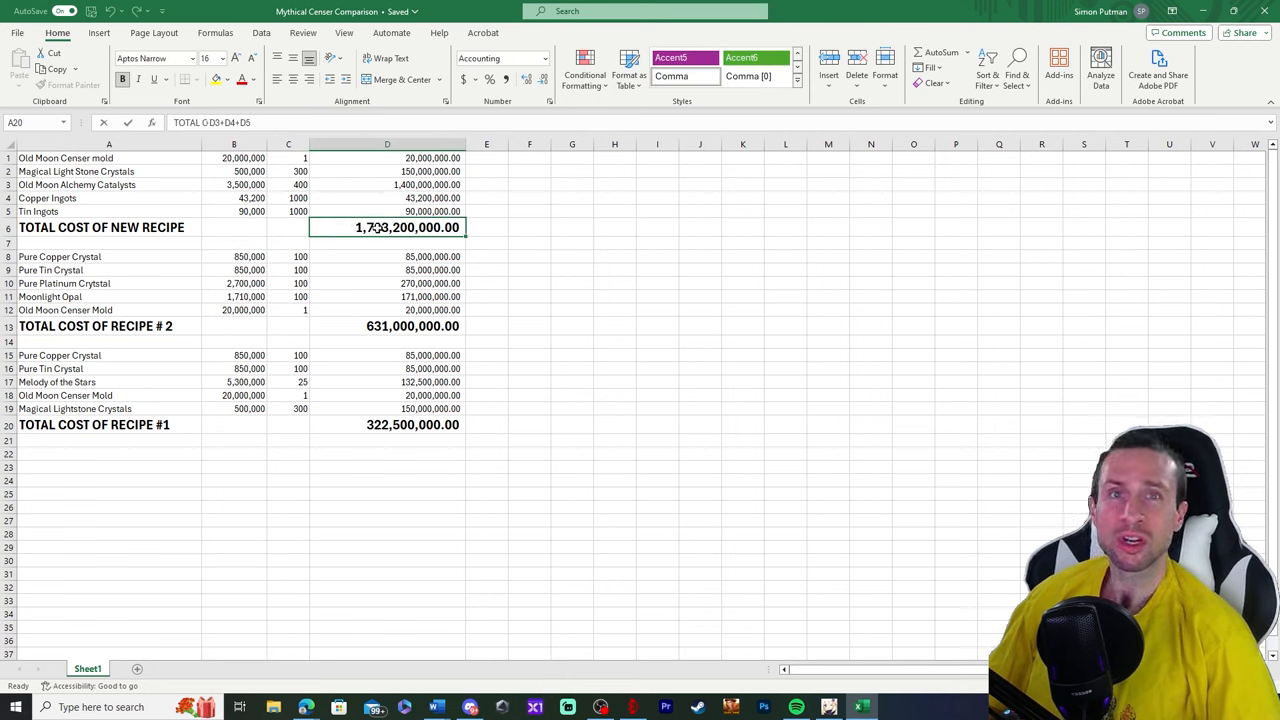
{"action": "left_click", "coordinate": [412, 326]}
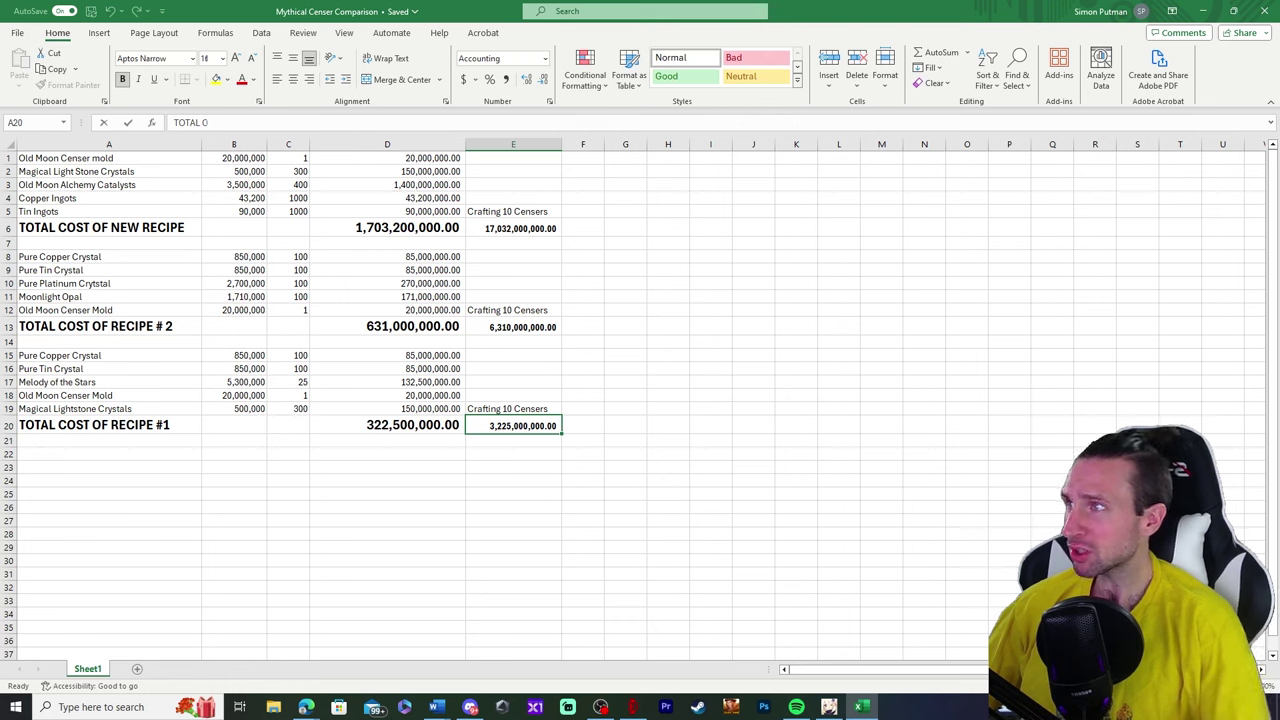
Set Melody of the Stars to 10,000,000 in B17 and check the D20 total formula.
{"action": "left_click", "coordinate": [234, 382]}
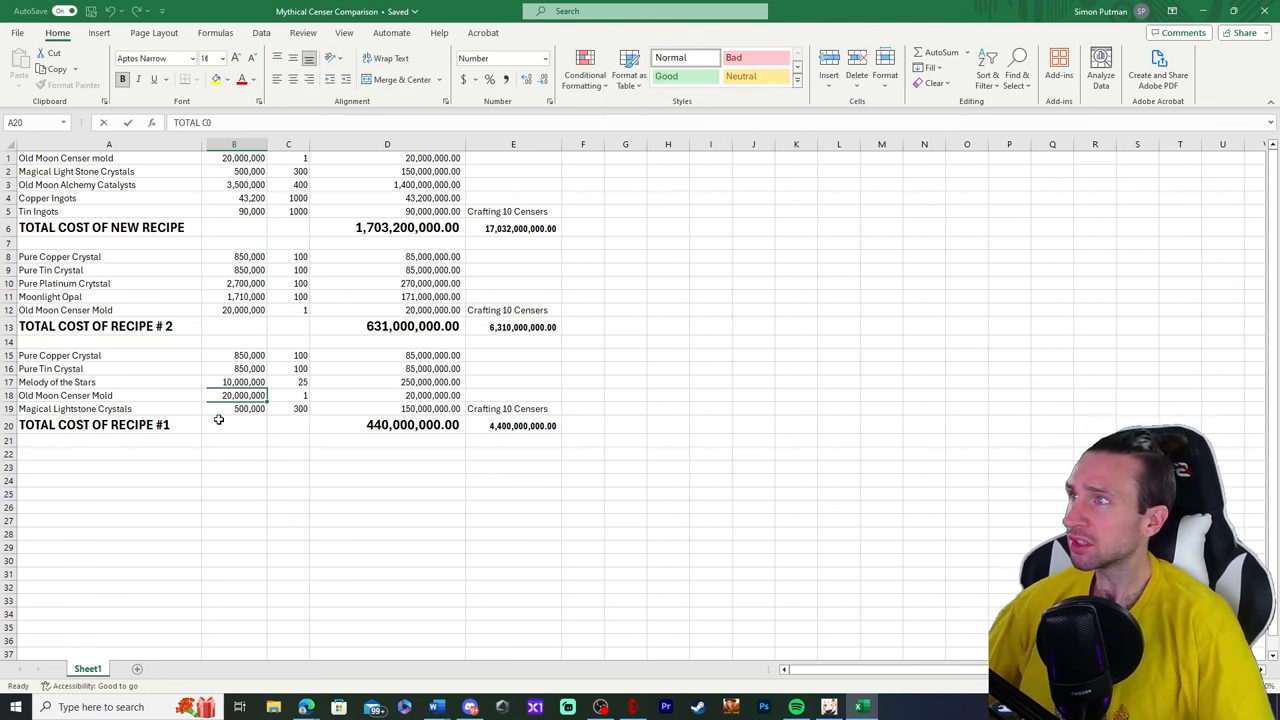
{"action": "left_click", "coordinate": [243, 382]}
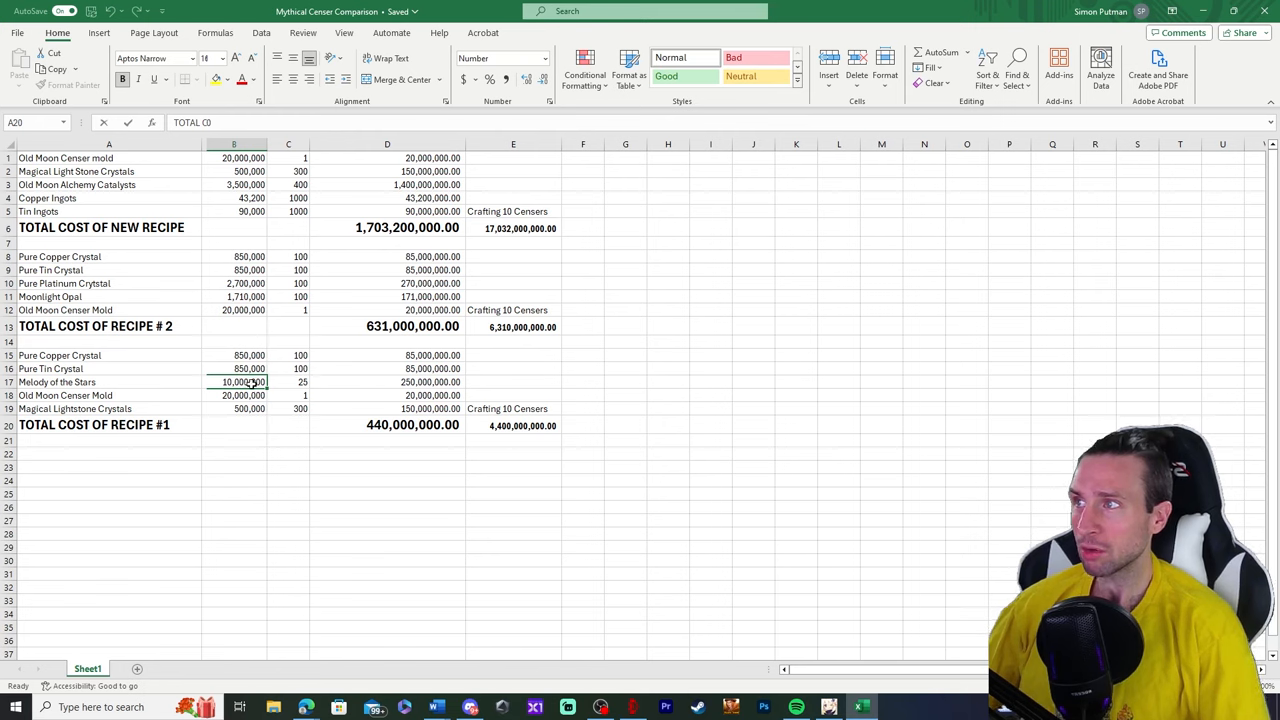
{"action": "mouse_move", "coordinate": [402, 434]}
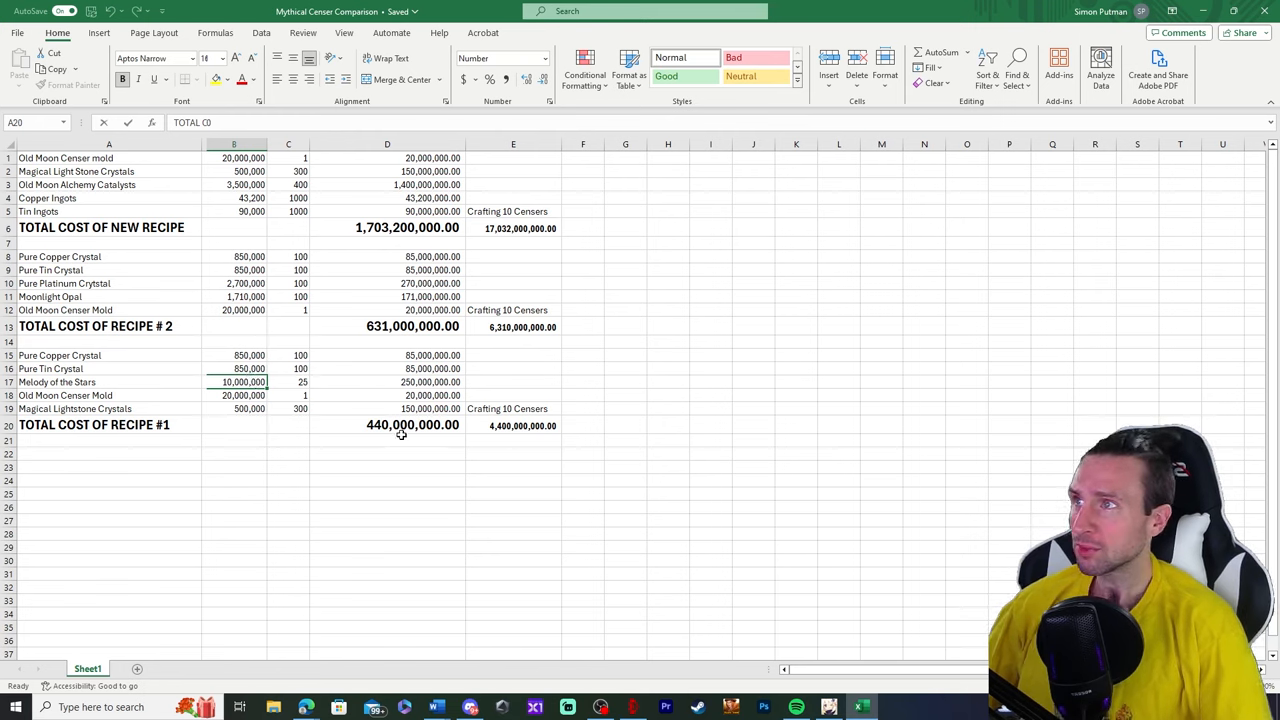
{"action": "mouse_move", "coordinate": [354, 420]}
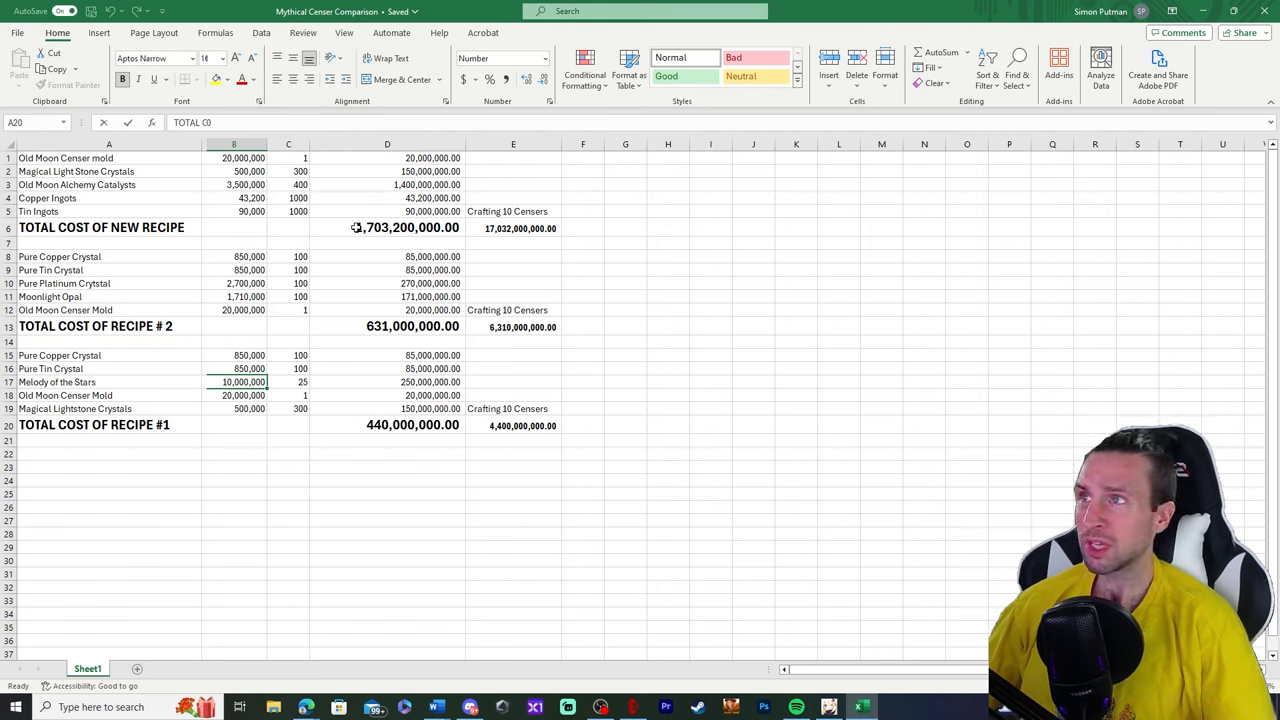
{"action": "left_click", "coordinate": [234, 382]}
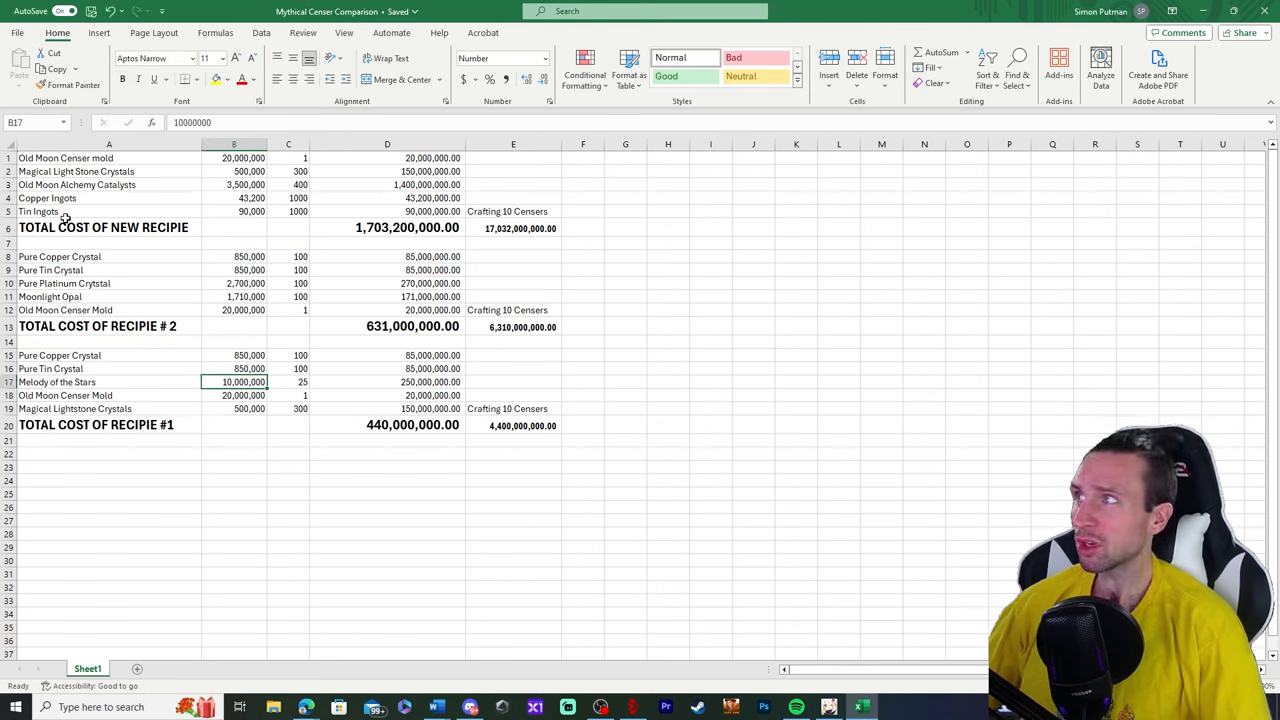
{"action": "mouse_move", "coordinate": [374, 208]}
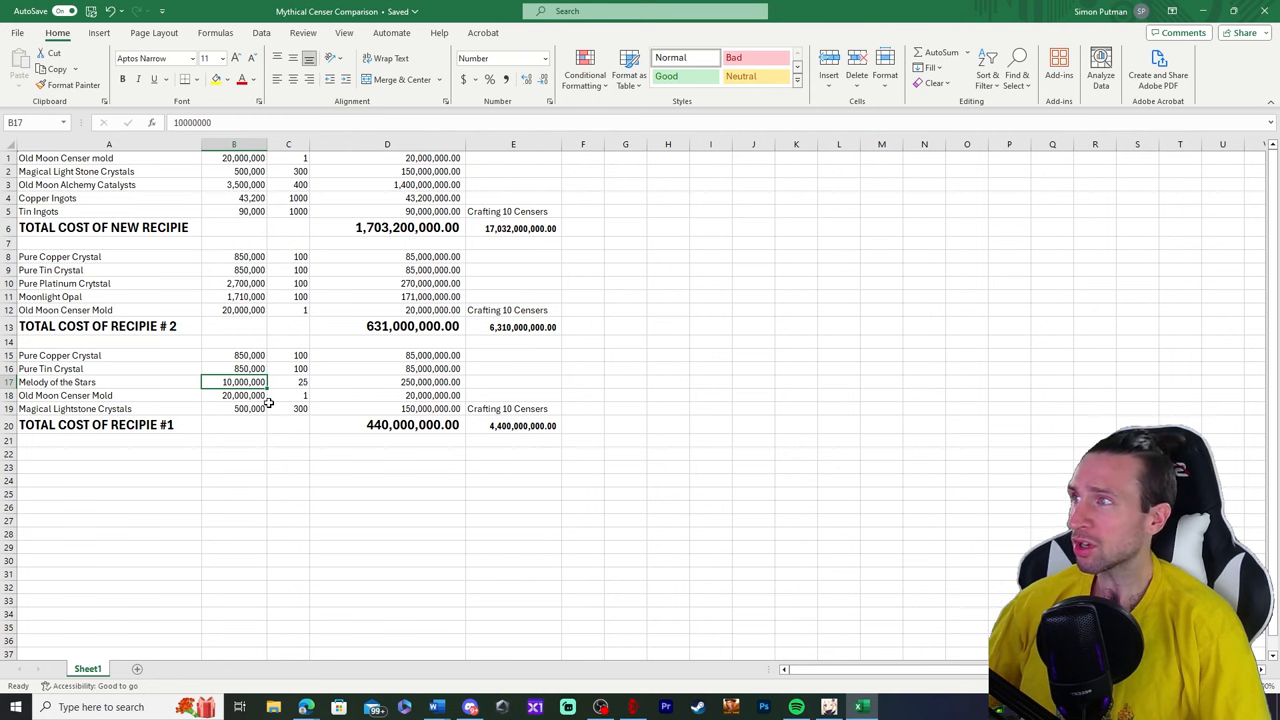
{"action": "mouse_move", "coordinate": [398, 432]}
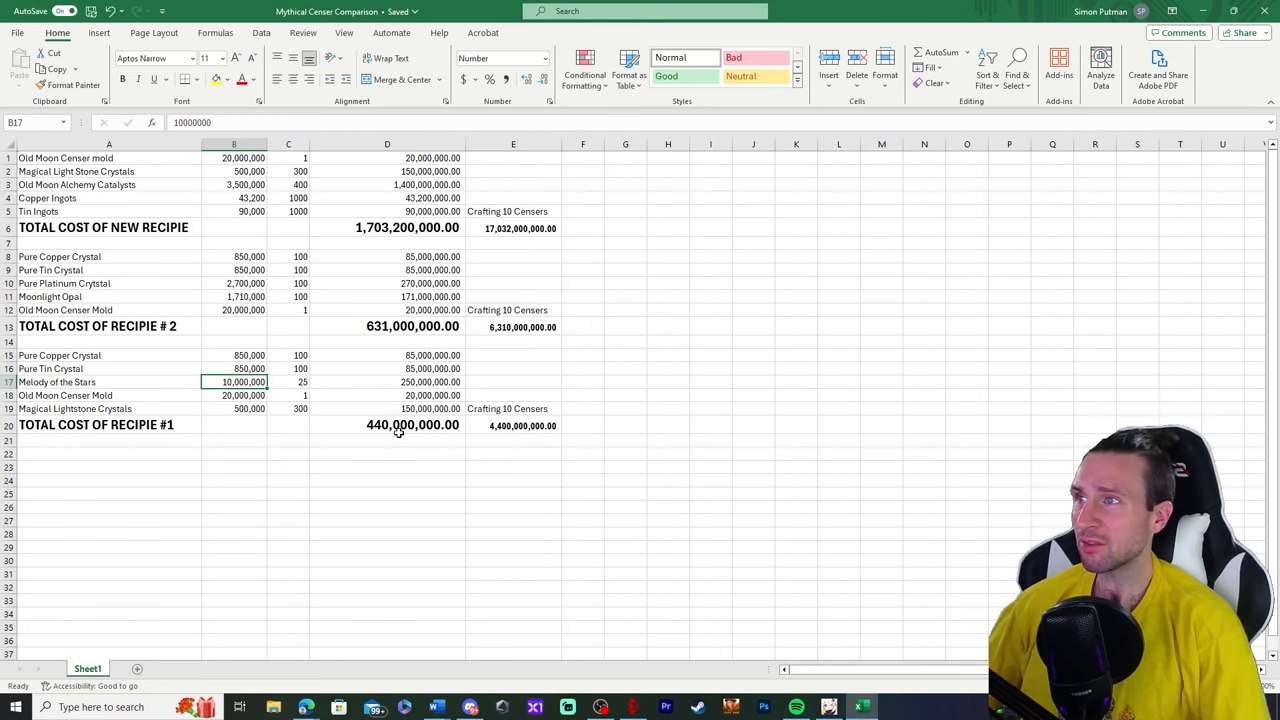
{"action": "left_click", "coordinate": [387, 425]}
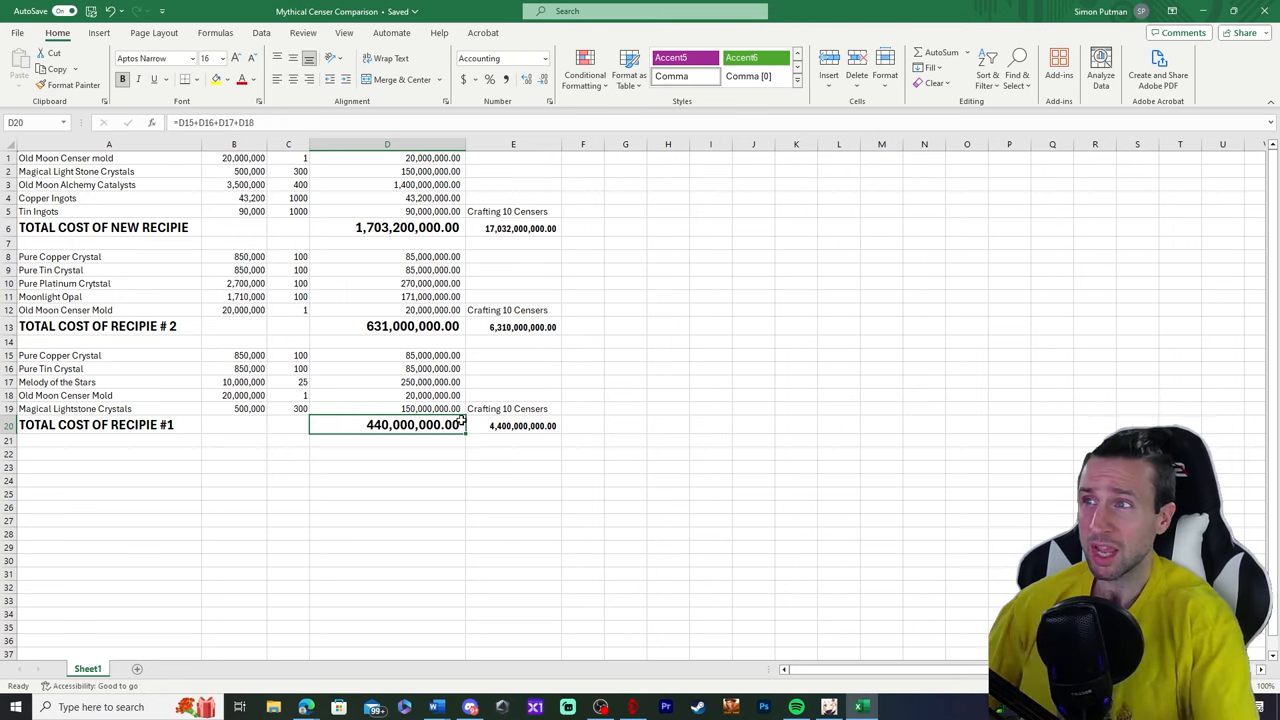
{"action": "mouse_move", "coordinate": [348, 343]}
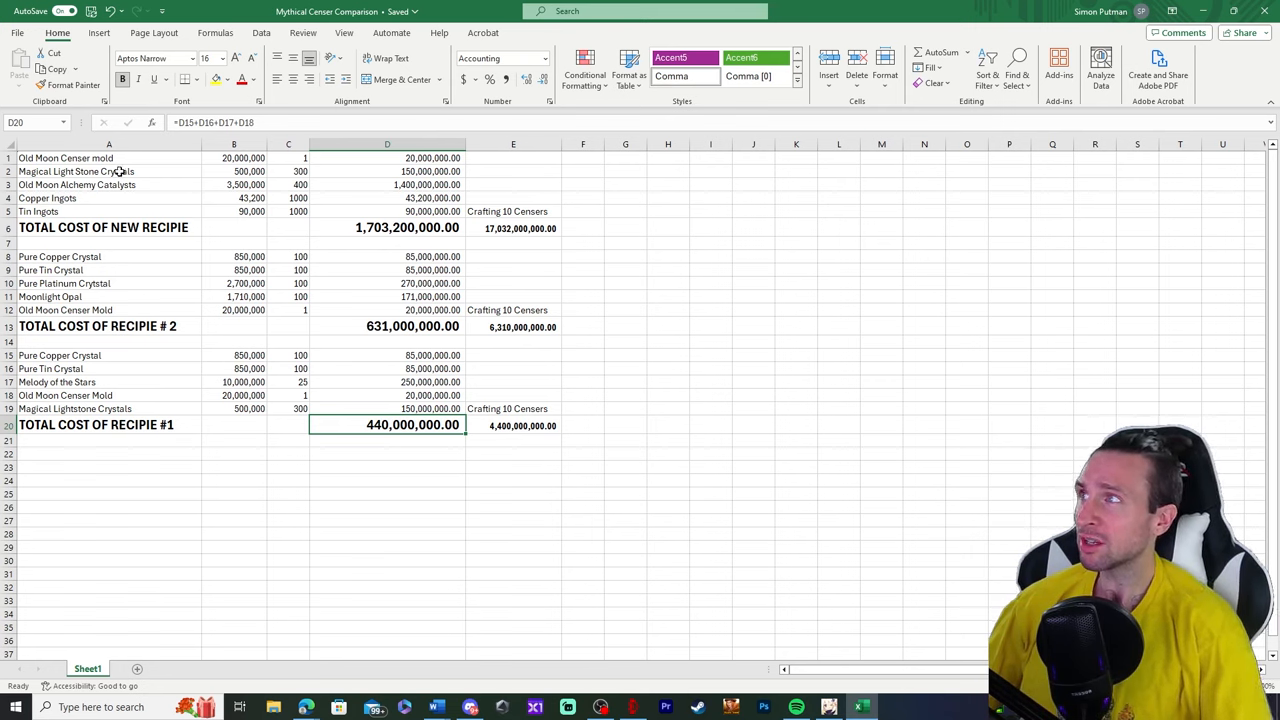
{"action": "left_click", "coordinate": [108, 197]}
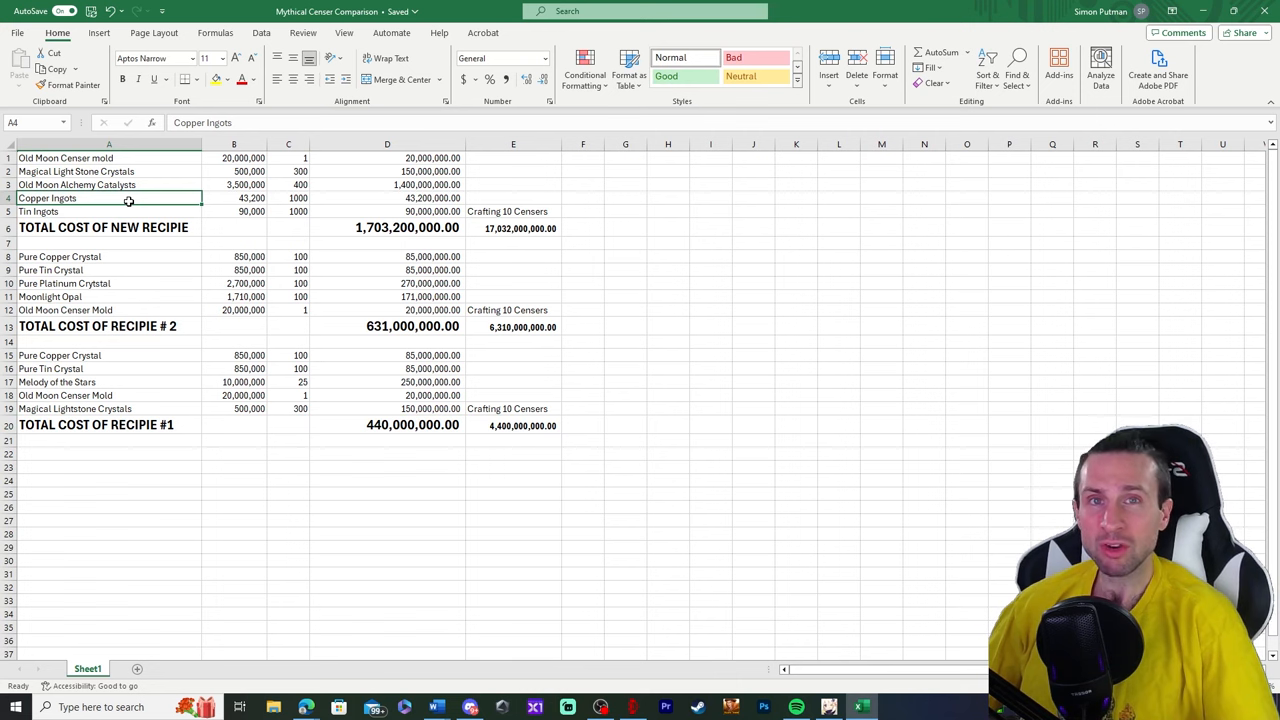
{"action": "left_click", "coordinate": [66, 171]}
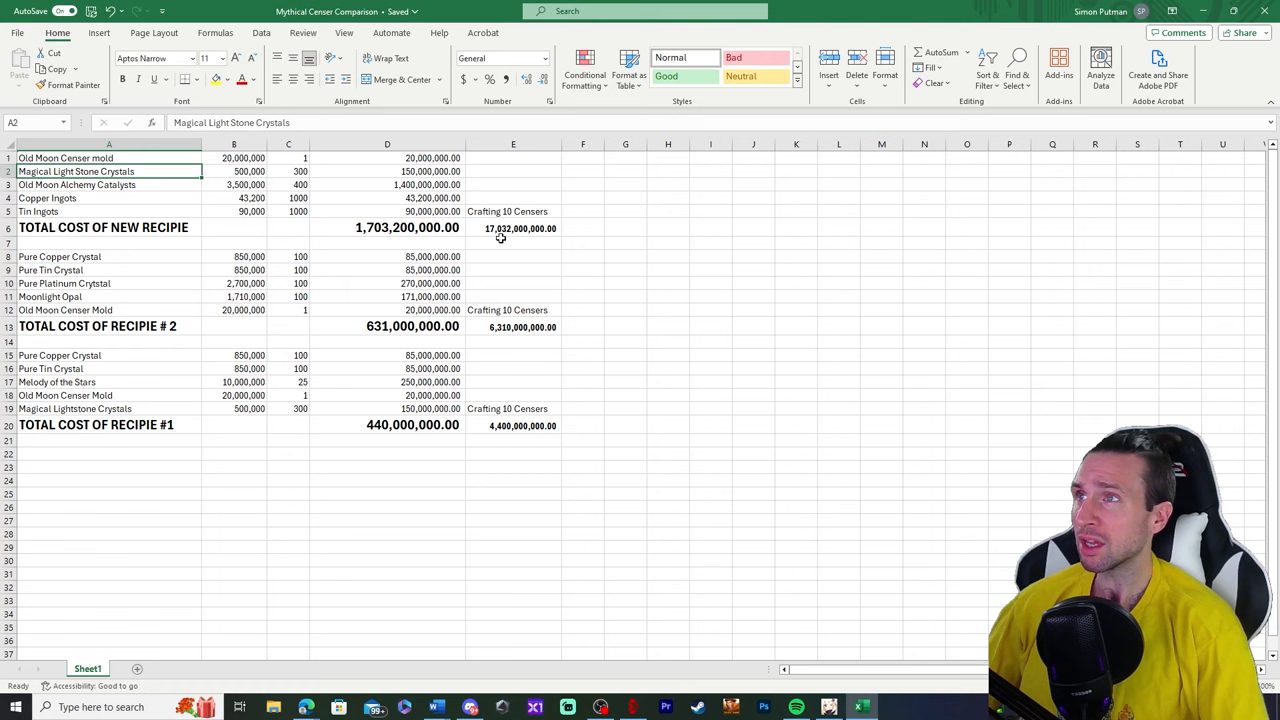
{"action": "mouse_move", "coordinate": [476, 330]}
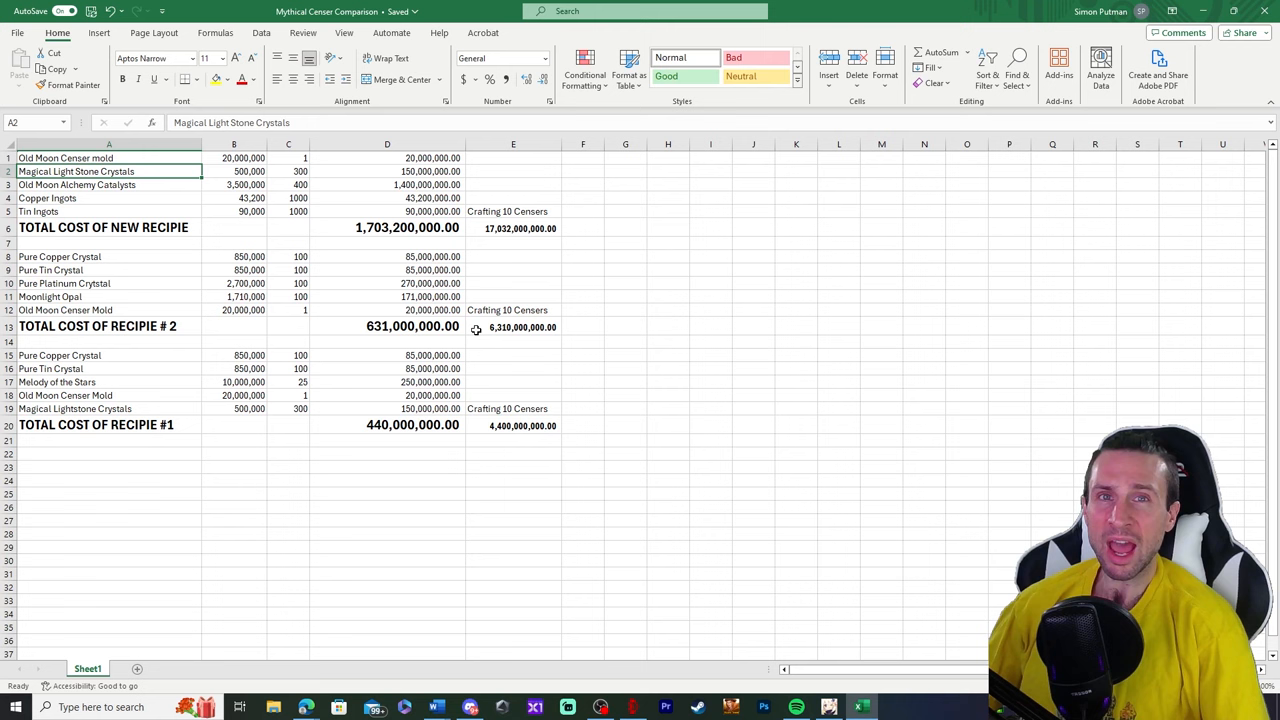
{"action": "left_click", "coordinate": [513, 425]}
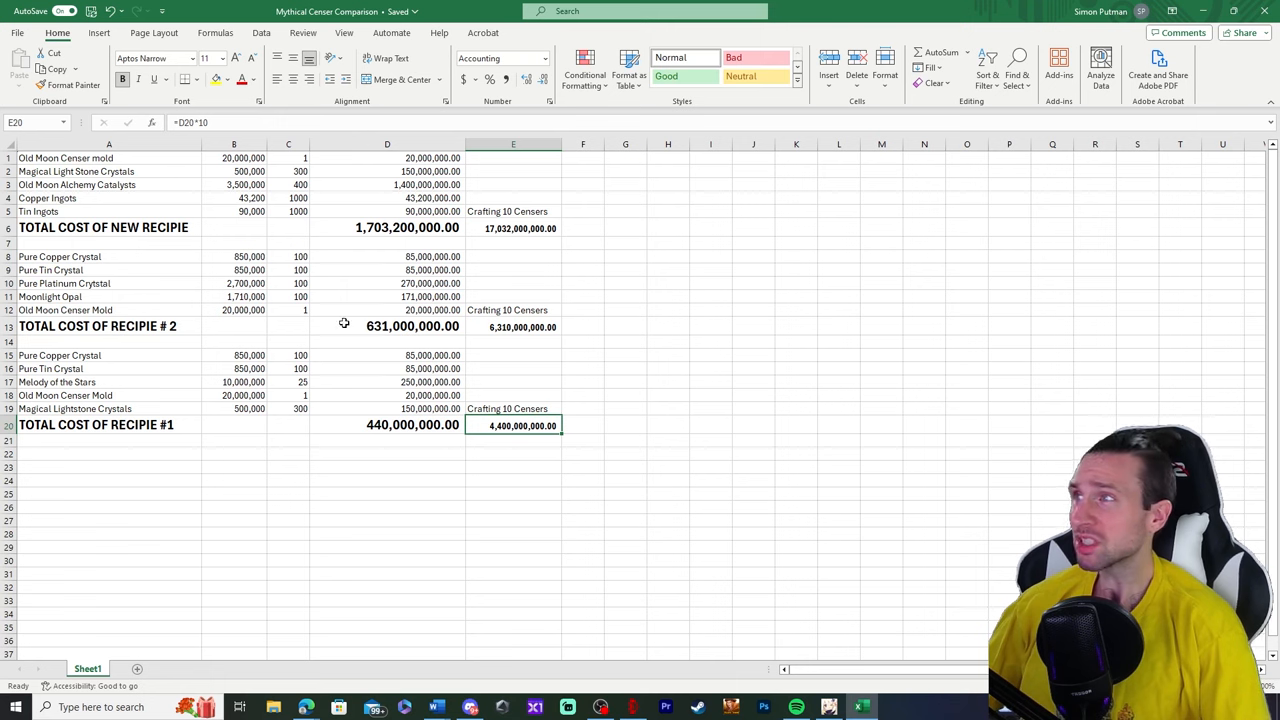
{"action": "left_click", "coordinate": [100, 326]}
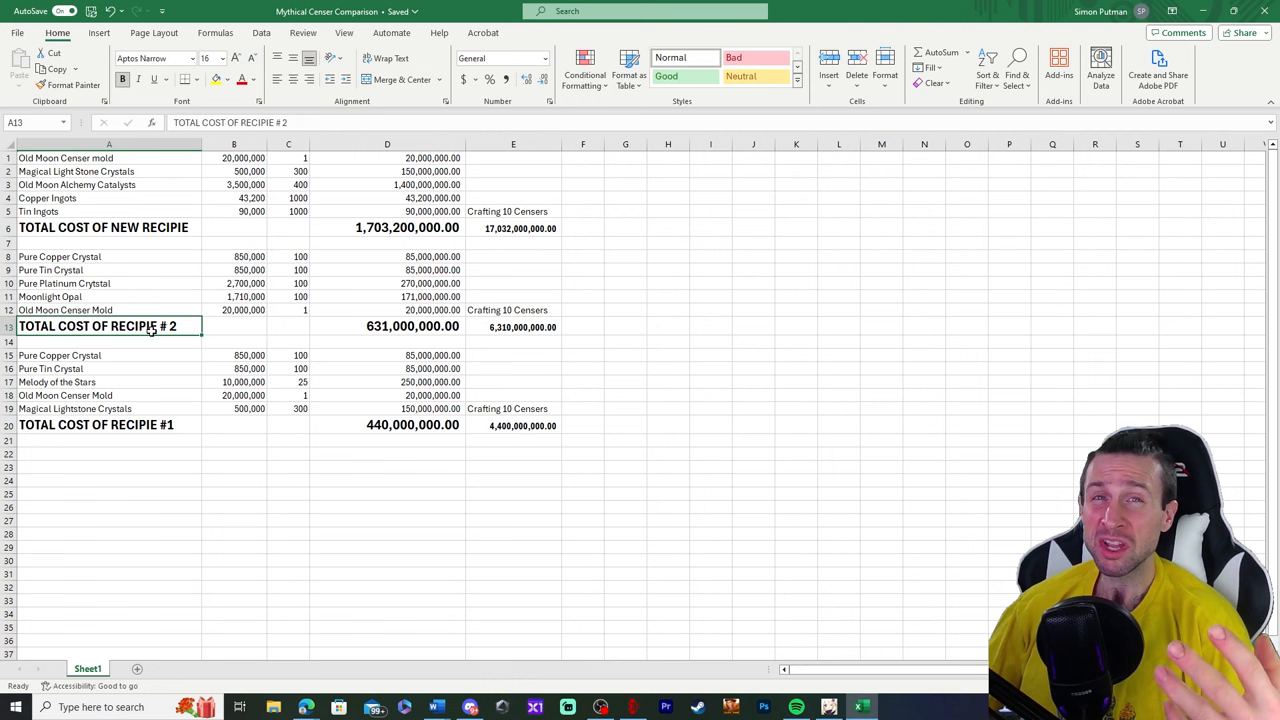
{"action": "left_click", "coordinate": [513, 326]}
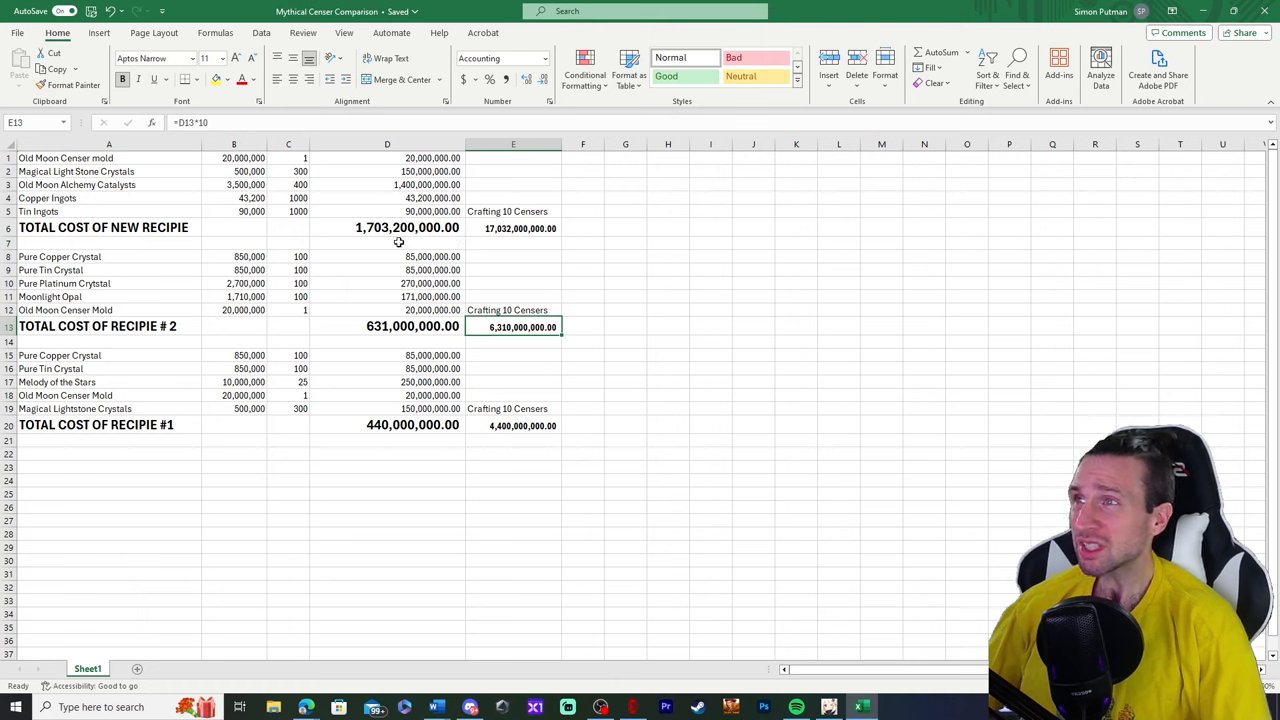
{"action": "mouse_move", "coordinate": [160, 414]}
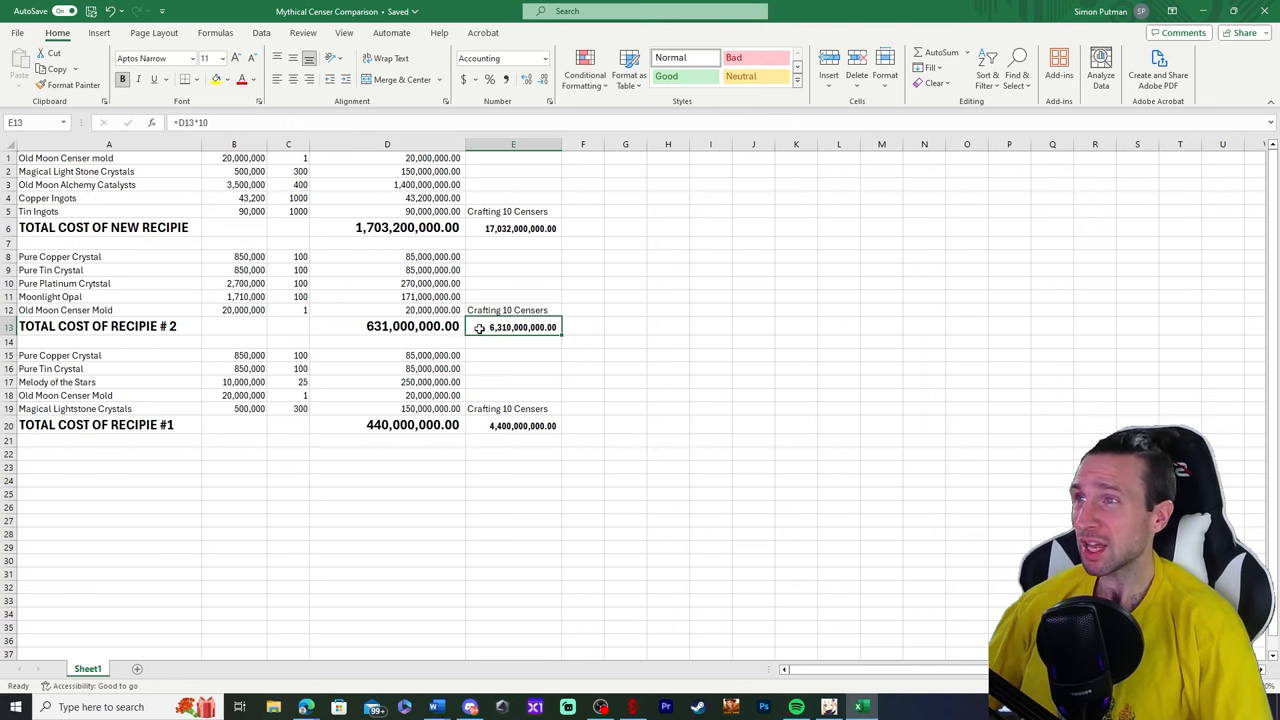
{"action": "mouse_move", "coordinate": [527, 282]}
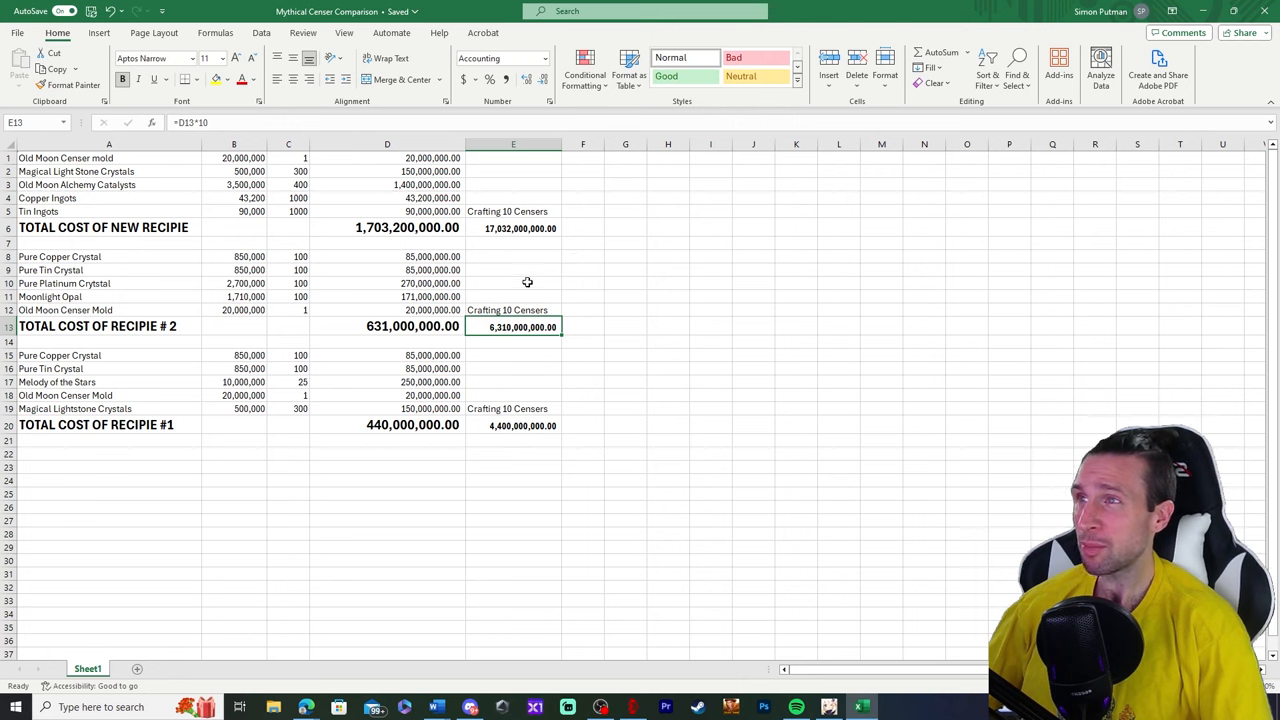
{"action": "mouse_move", "coordinate": [532, 327]}
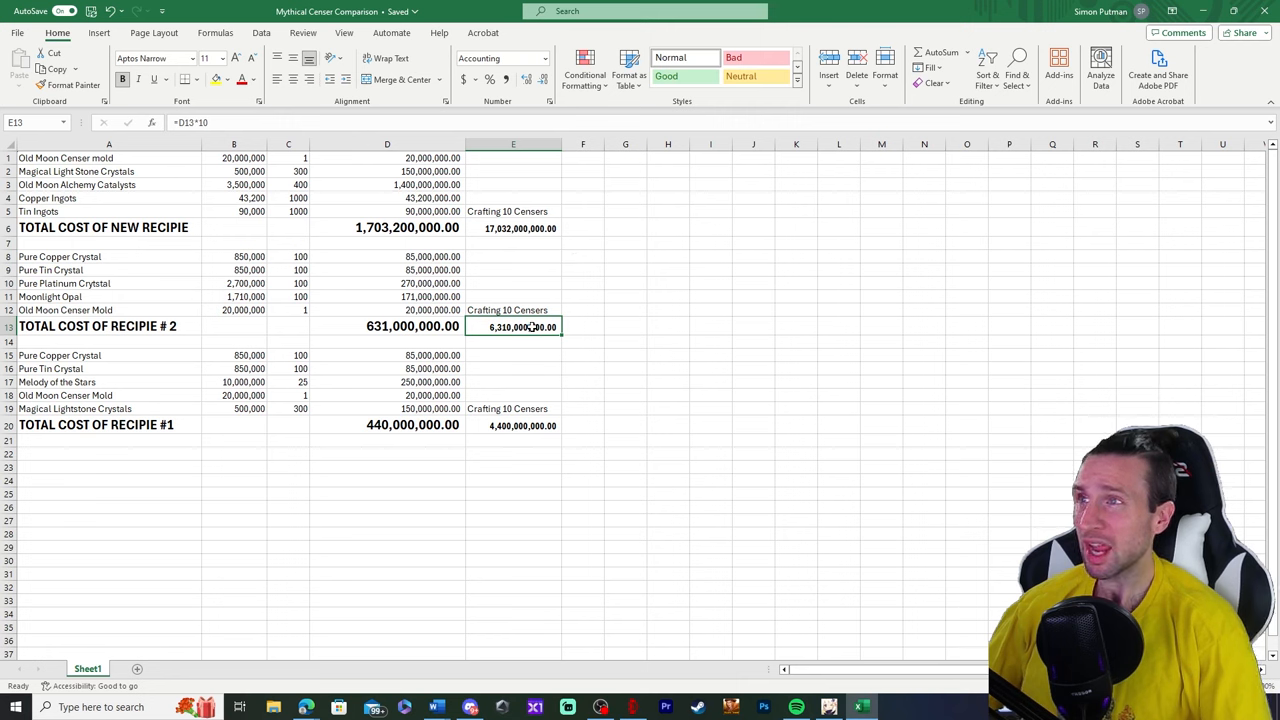
{"action": "mouse_move", "coordinate": [607, 315]}
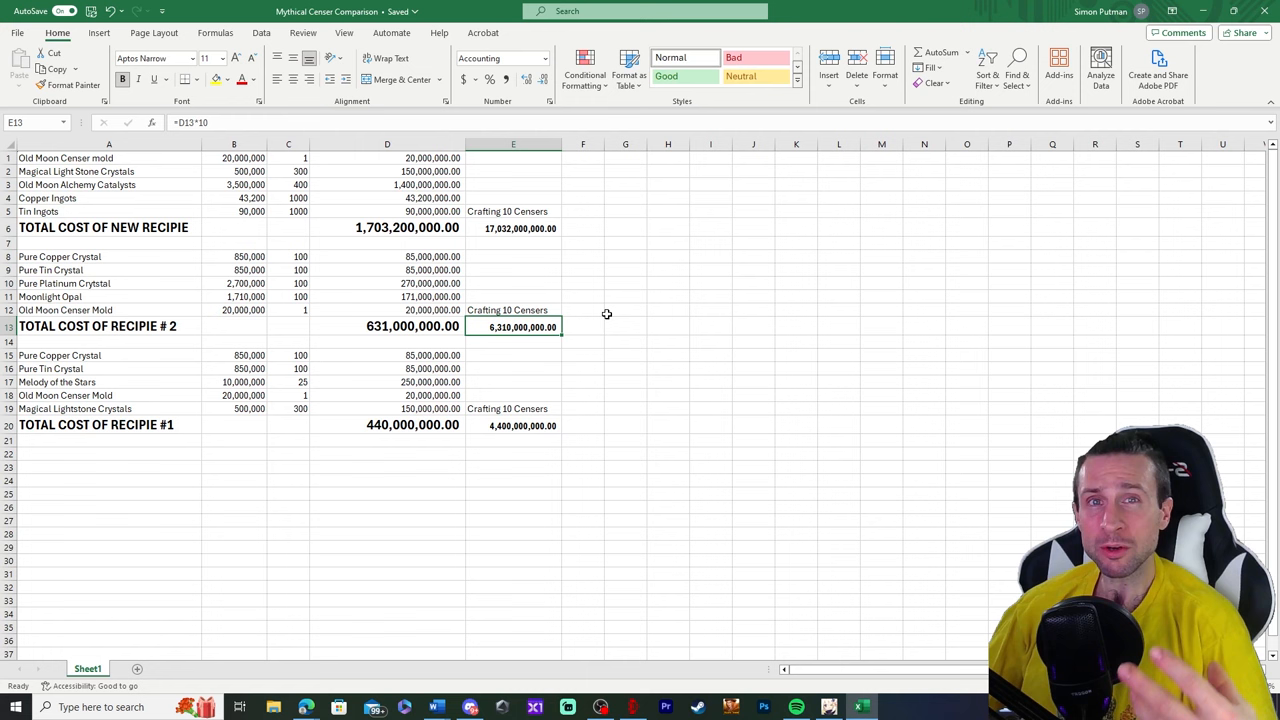
{"action": "left_click", "coordinate": [387, 227]}
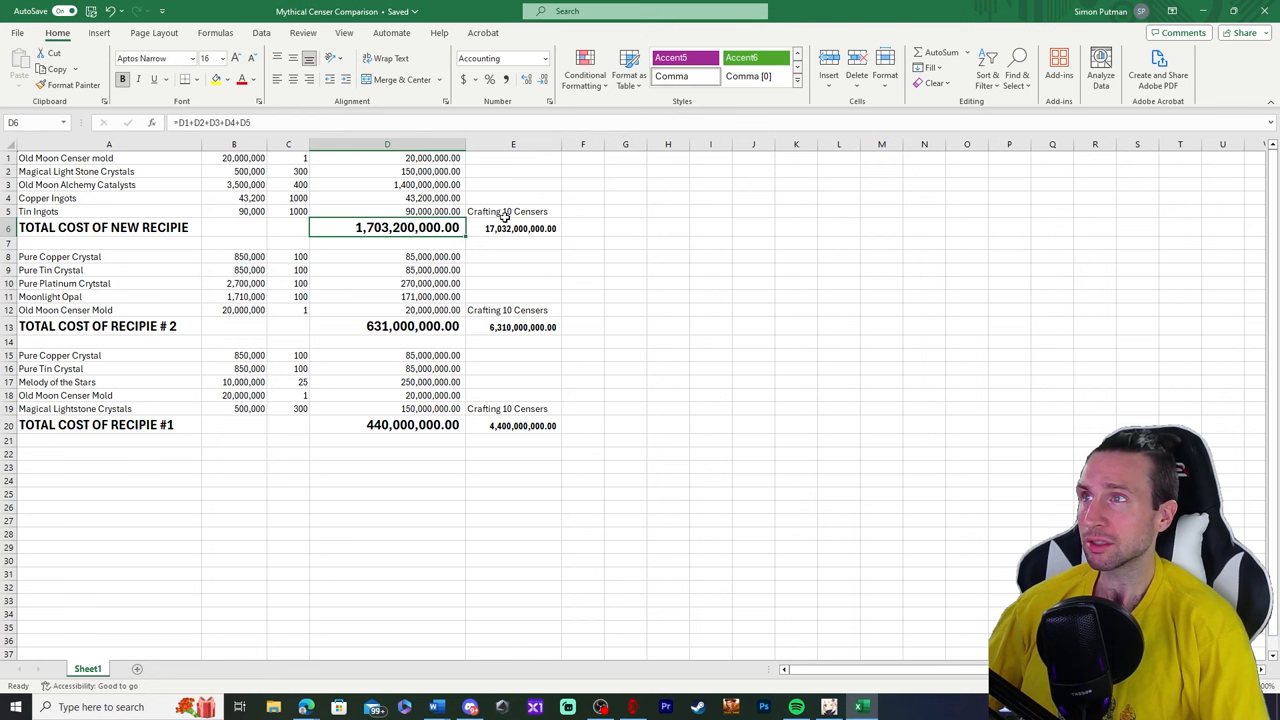
{"action": "left_click", "coordinate": [513, 211]}
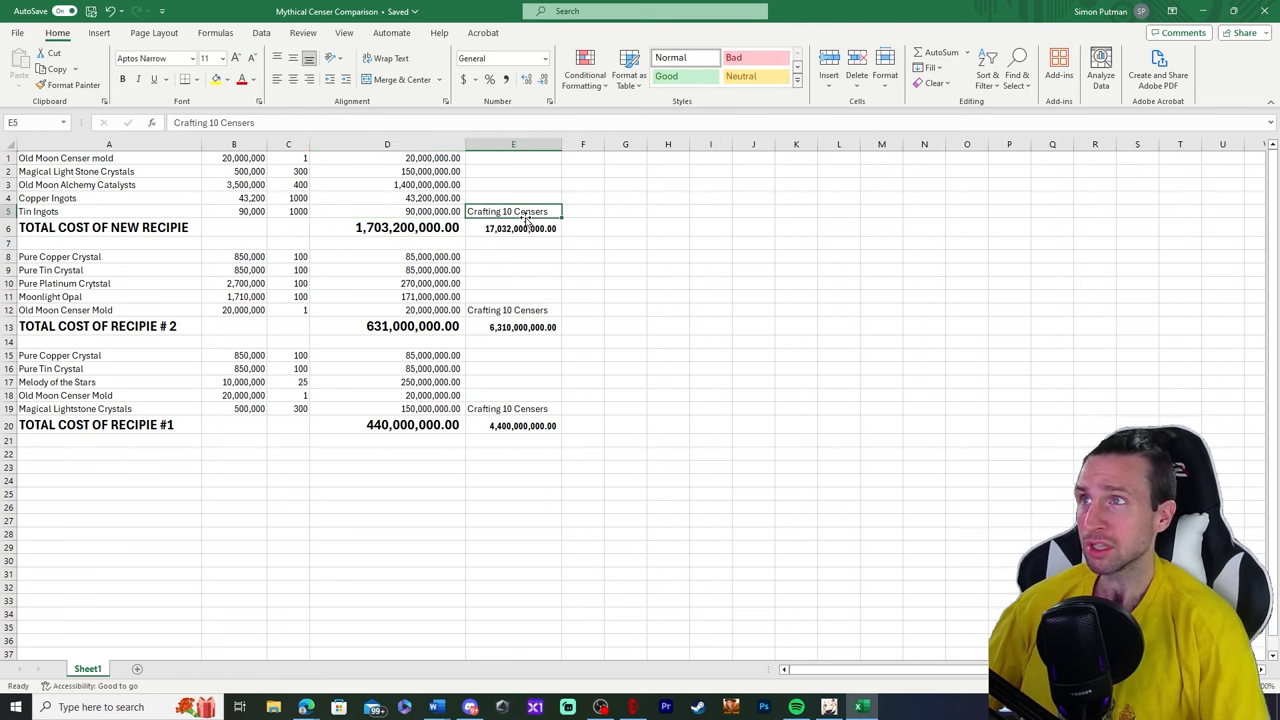
{"action": "mouse_move", "coordinate": [602, 414]}
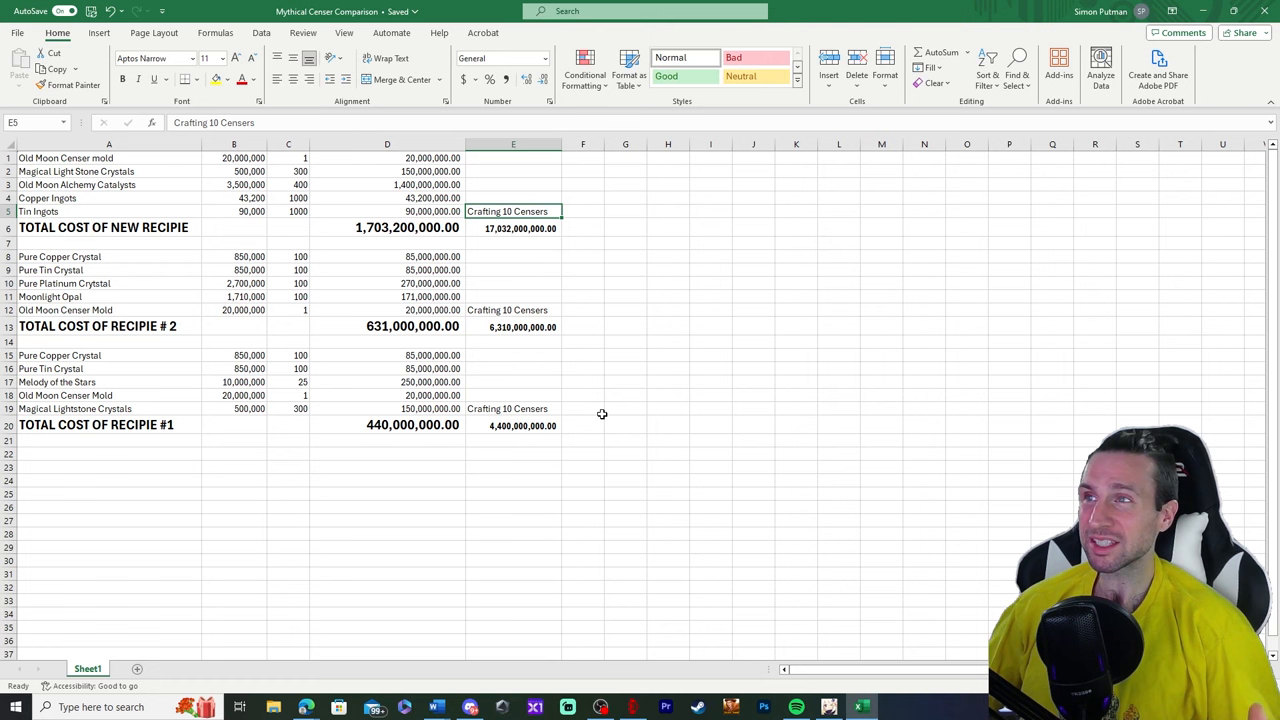
{"action": "mouse_move", "coordinate": [578, 313]}
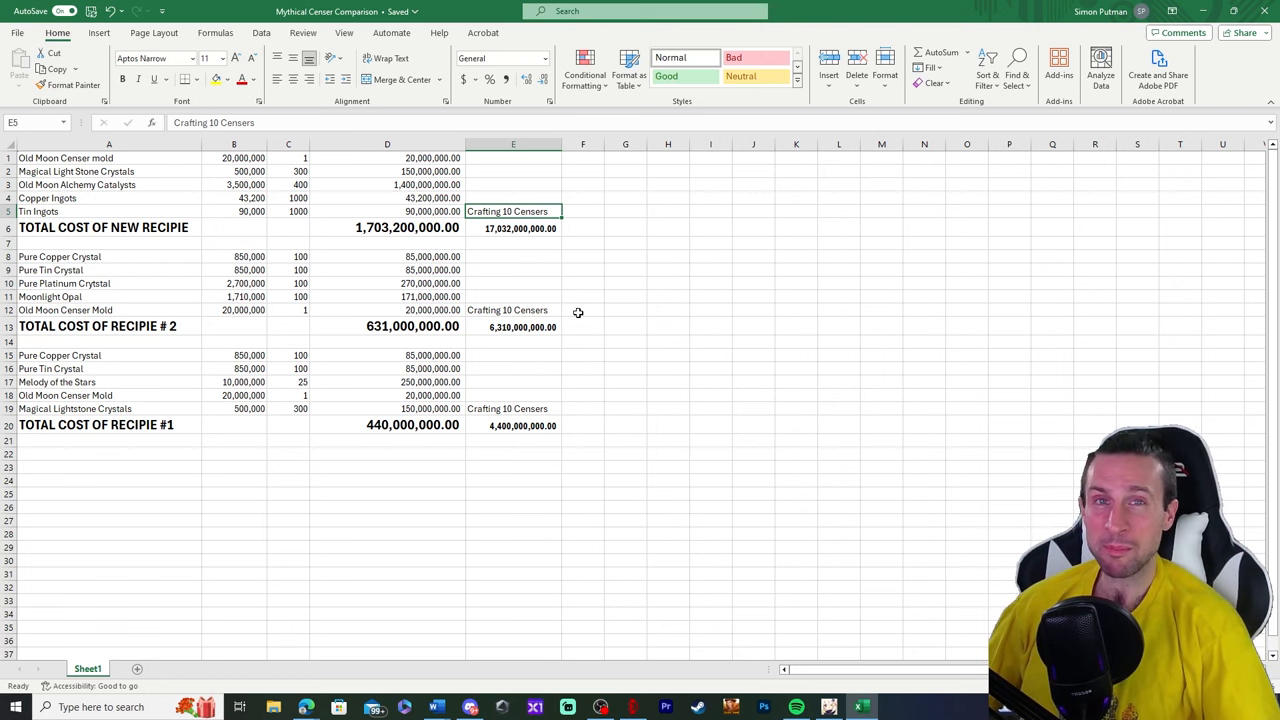
{"action": "mouse_move", "coordinate": [455, 270]}
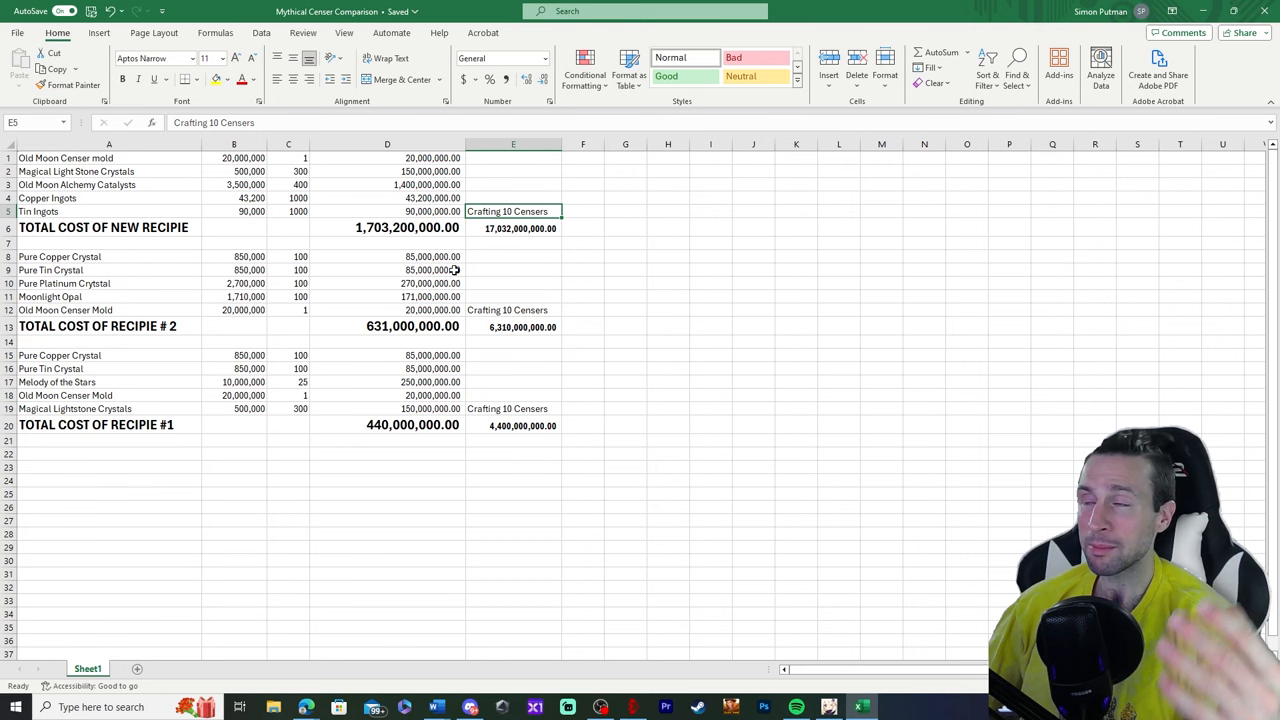
{"action": "mouse_move", "coordinate": [661, 413]}
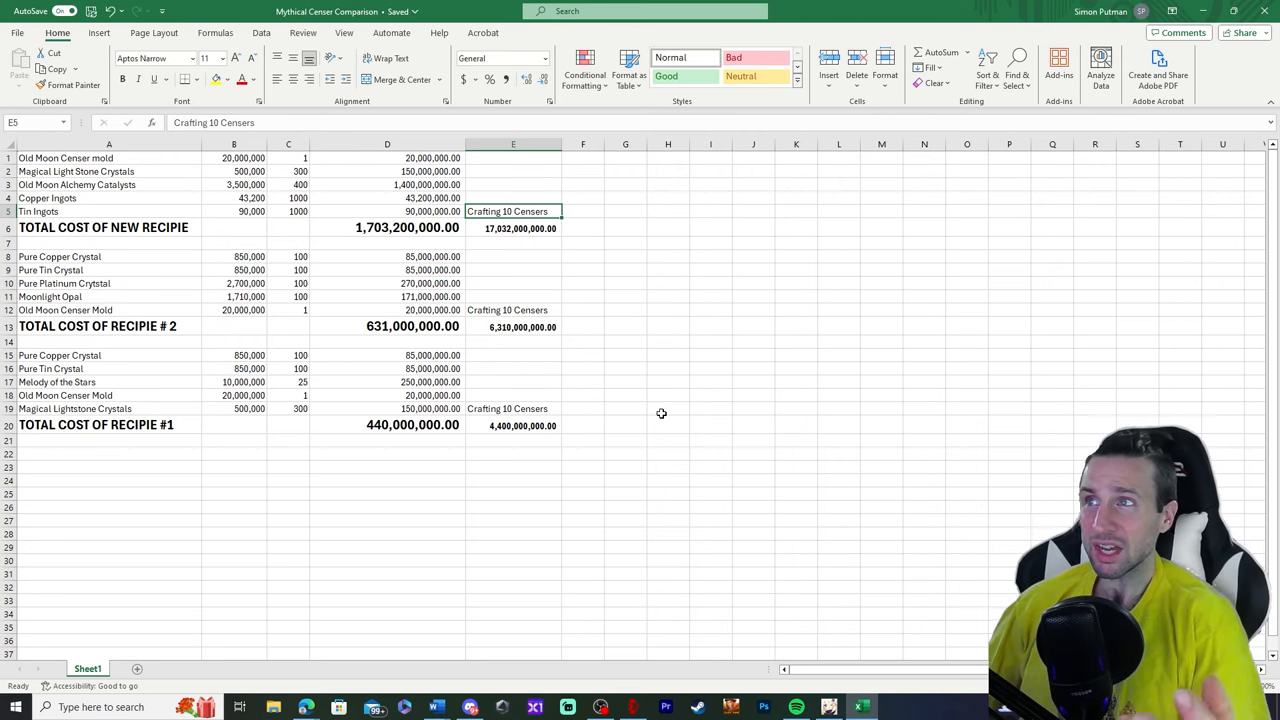
{"action": "mouse_move", "coordinate": [394, 157]}
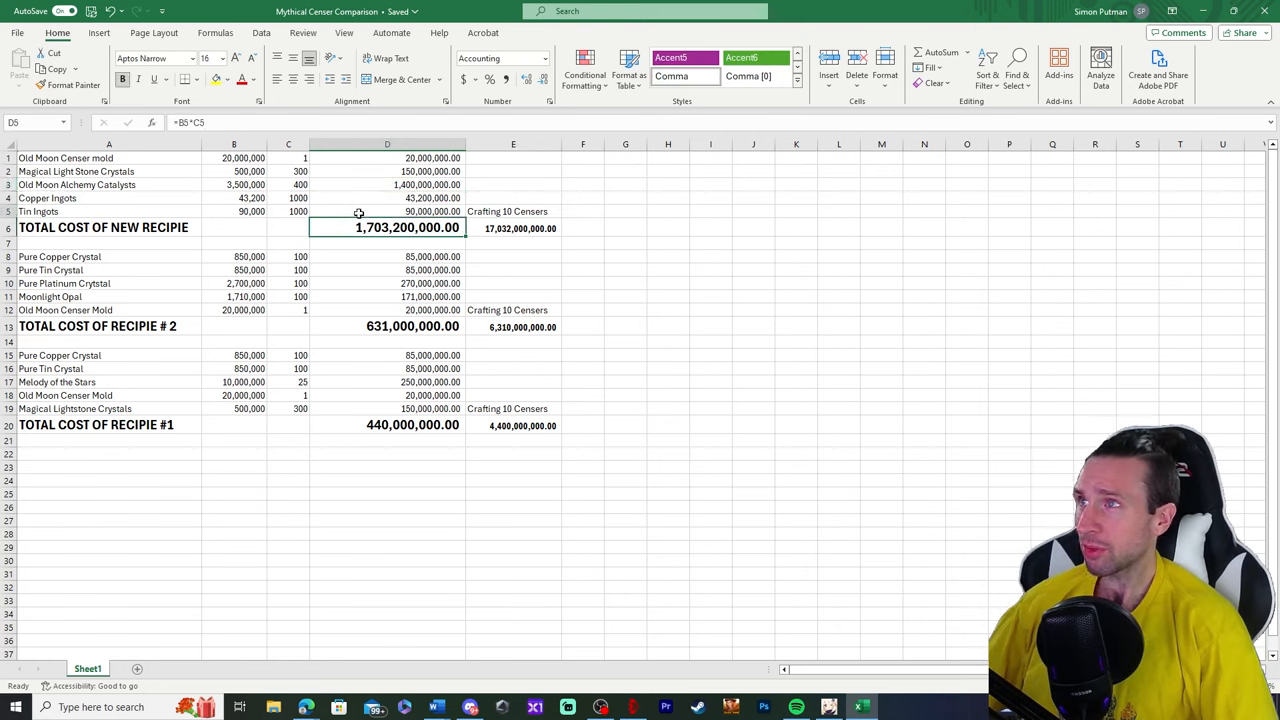
{"action": "left_click", "coordinate": [387, 158]}
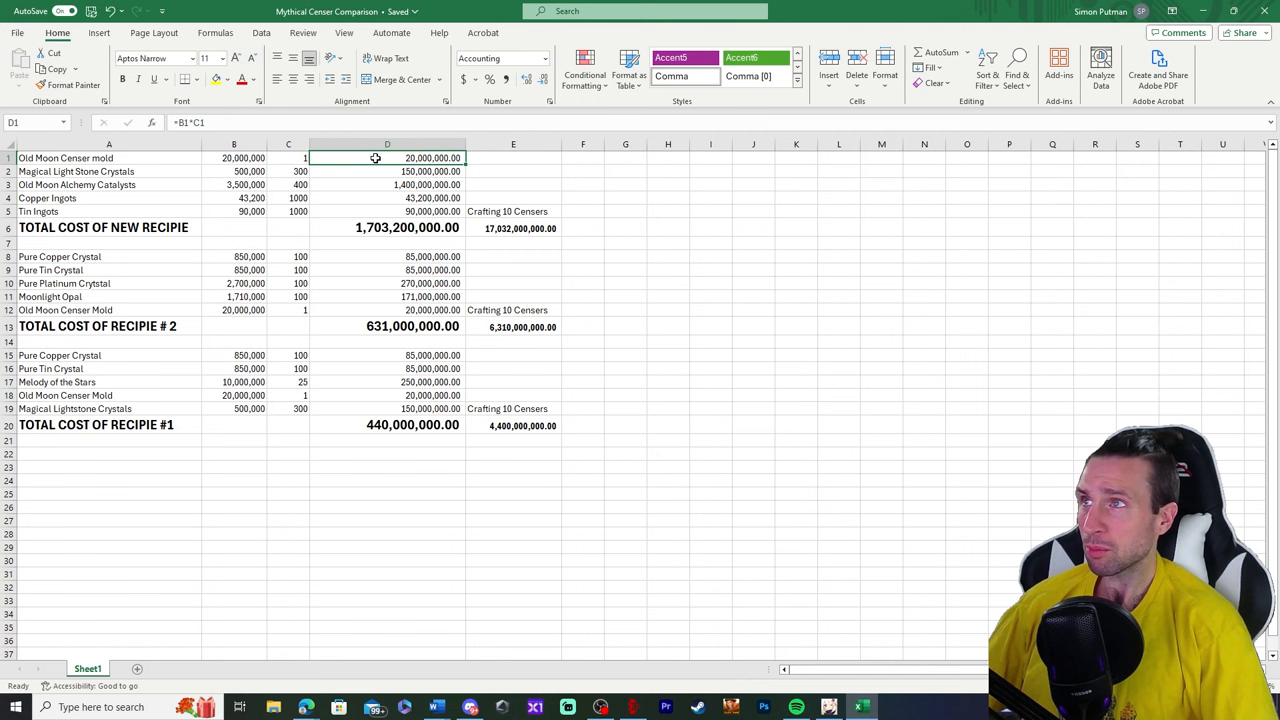
{"action": "left_click", "coordinate": [387, 171]}
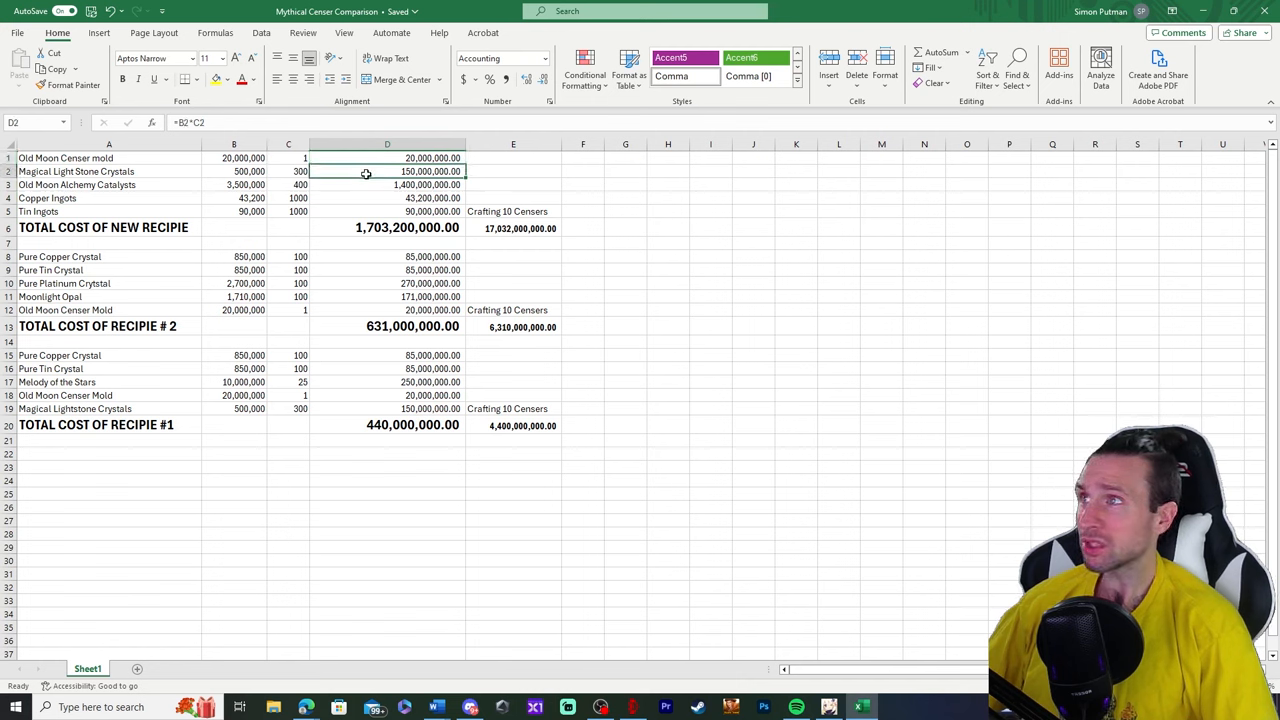
{"action": "left_click", "coordinate": [387, 211]}
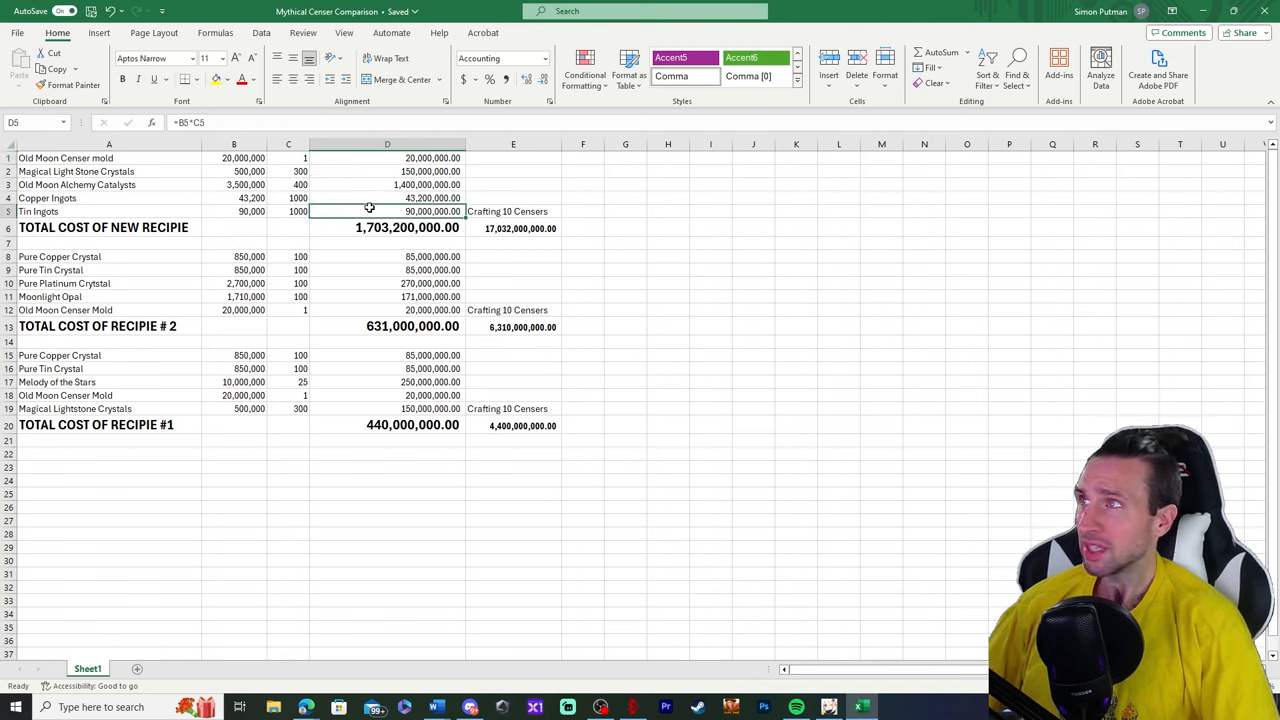
{"action": "left_click", "coordinate": [387, 184]}
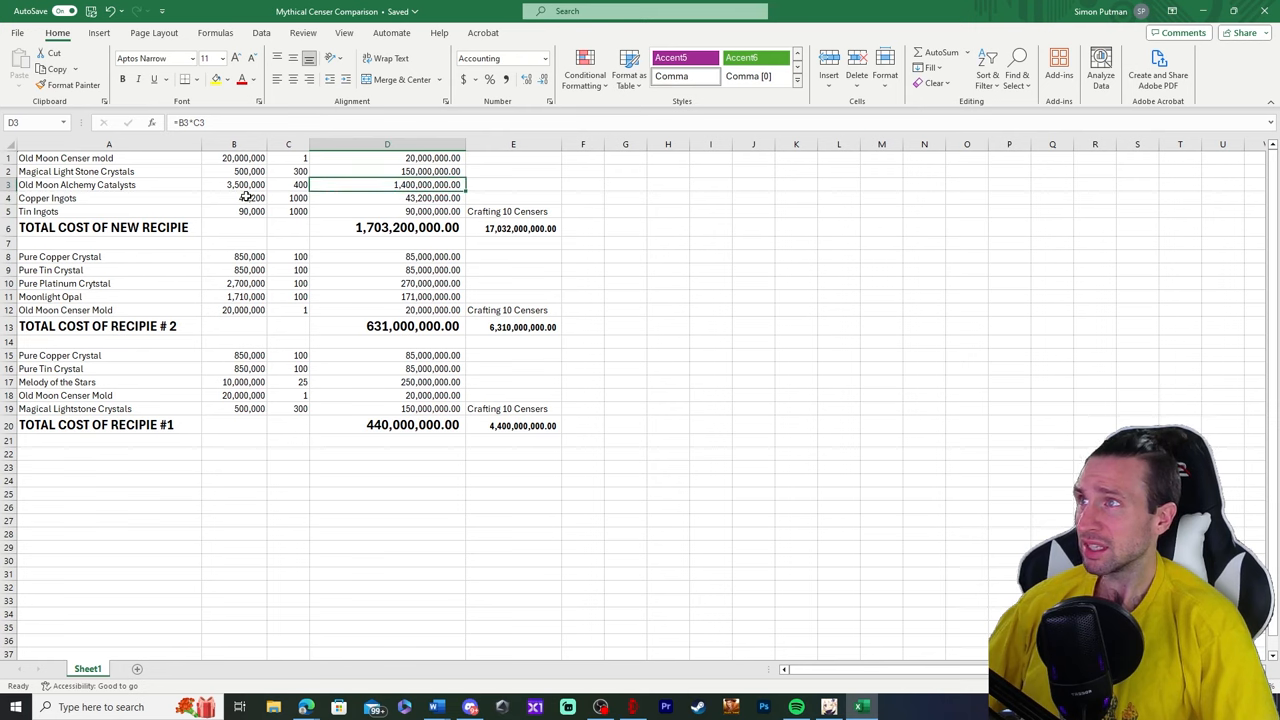